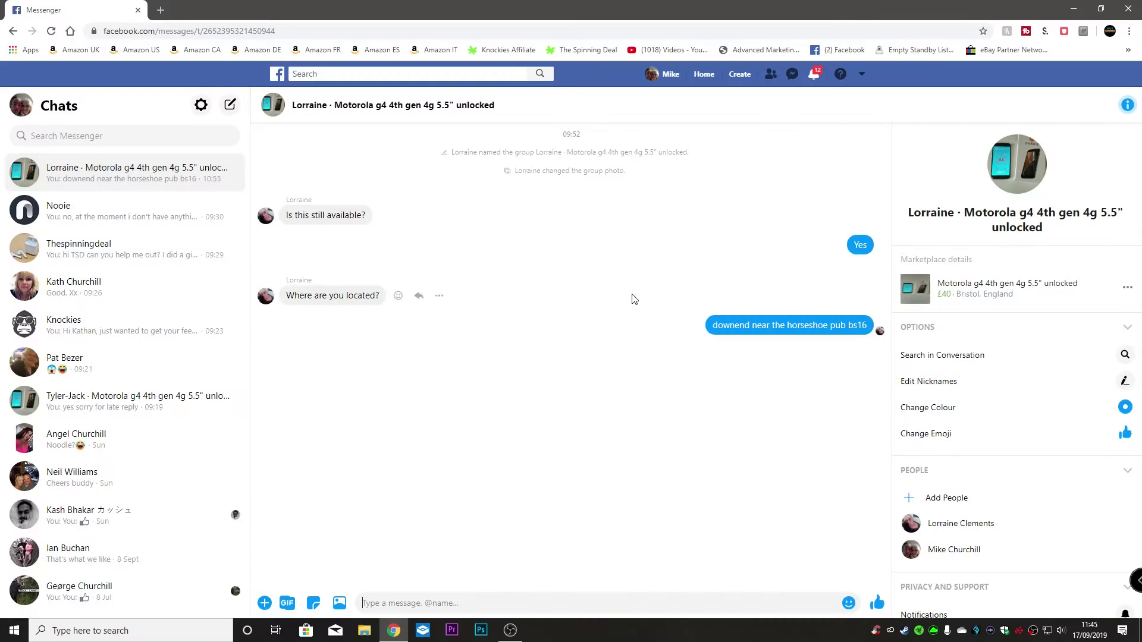
# Open the G-Face website in a new tab from the bookmarks overflow.
pyautogui.scroll(-3)
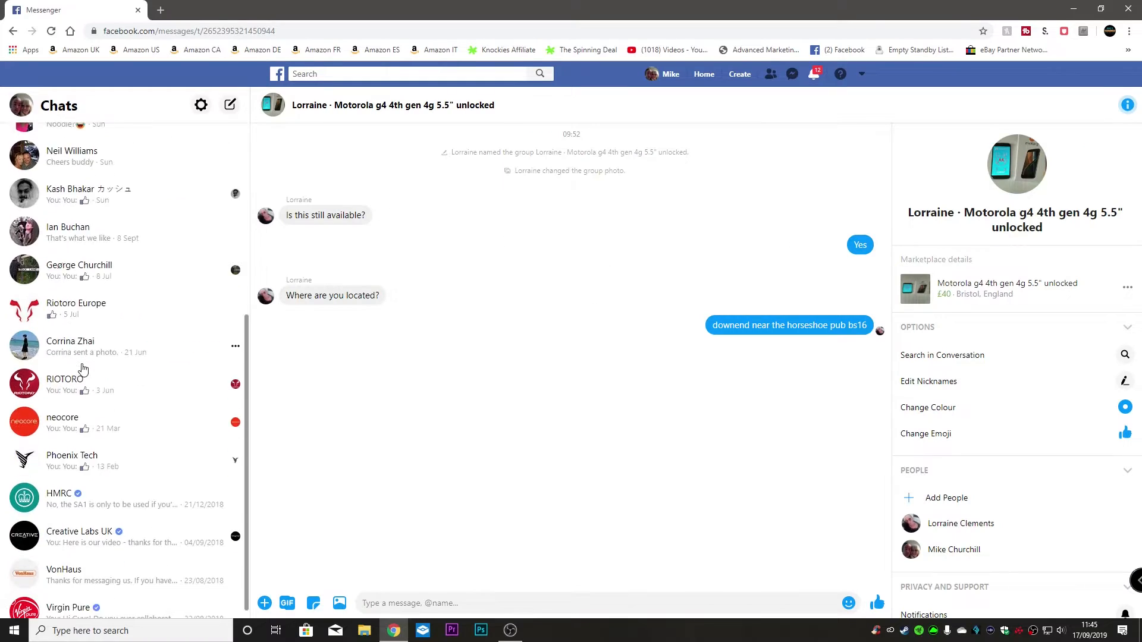
pyautogui.scroll(-3)
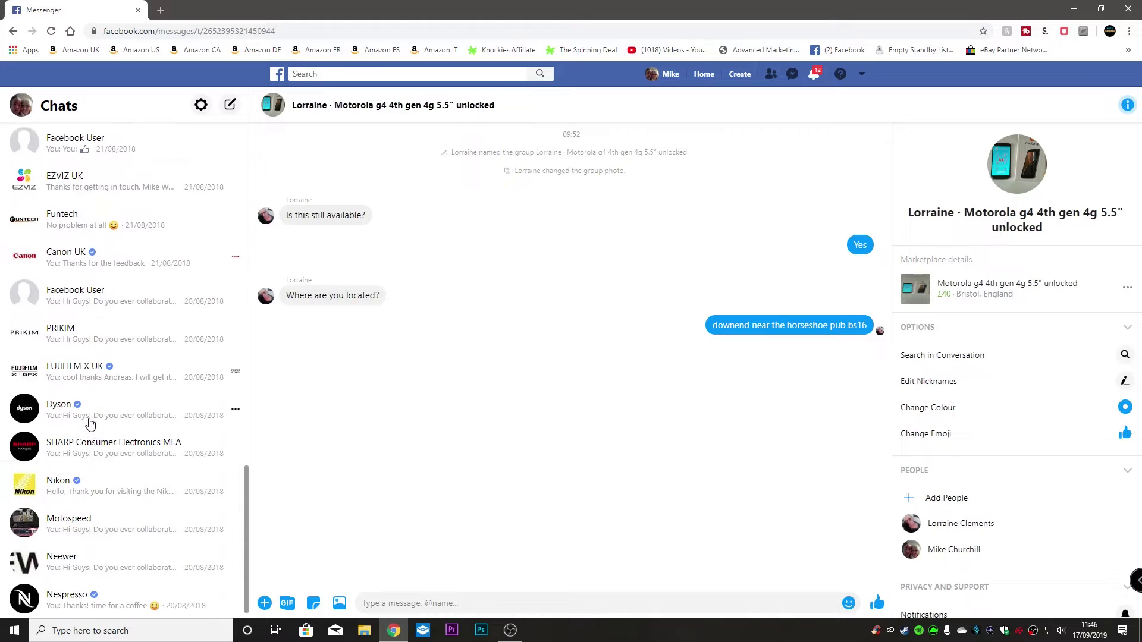
pyautogui.scroll(-3)
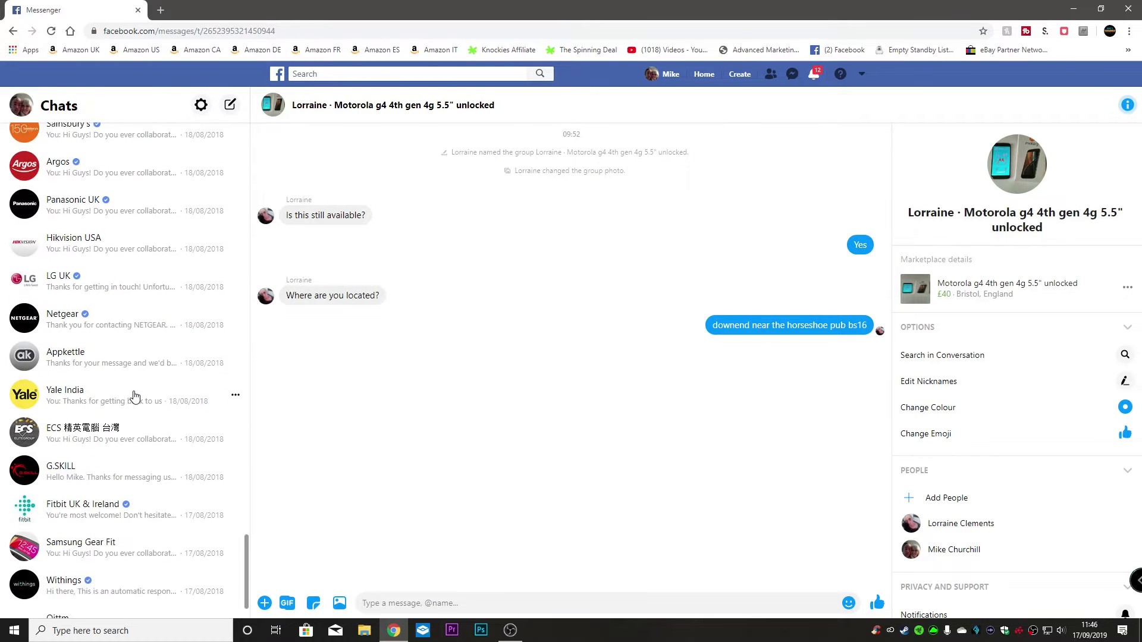
pyautogui.scroll(-3)
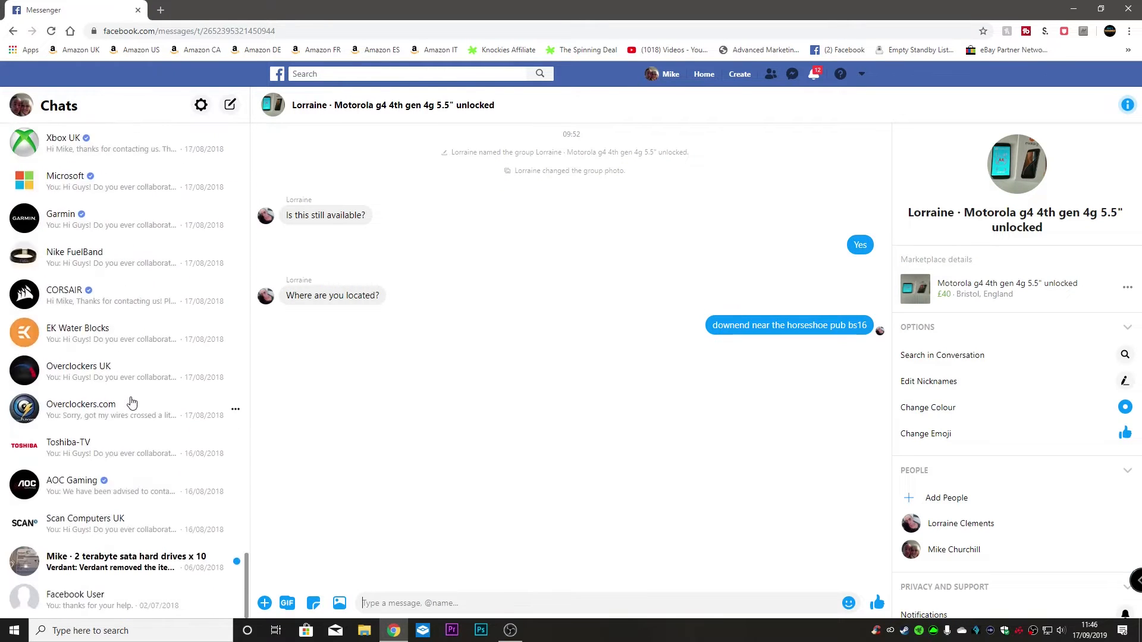
pyautogui.scroll(-3)
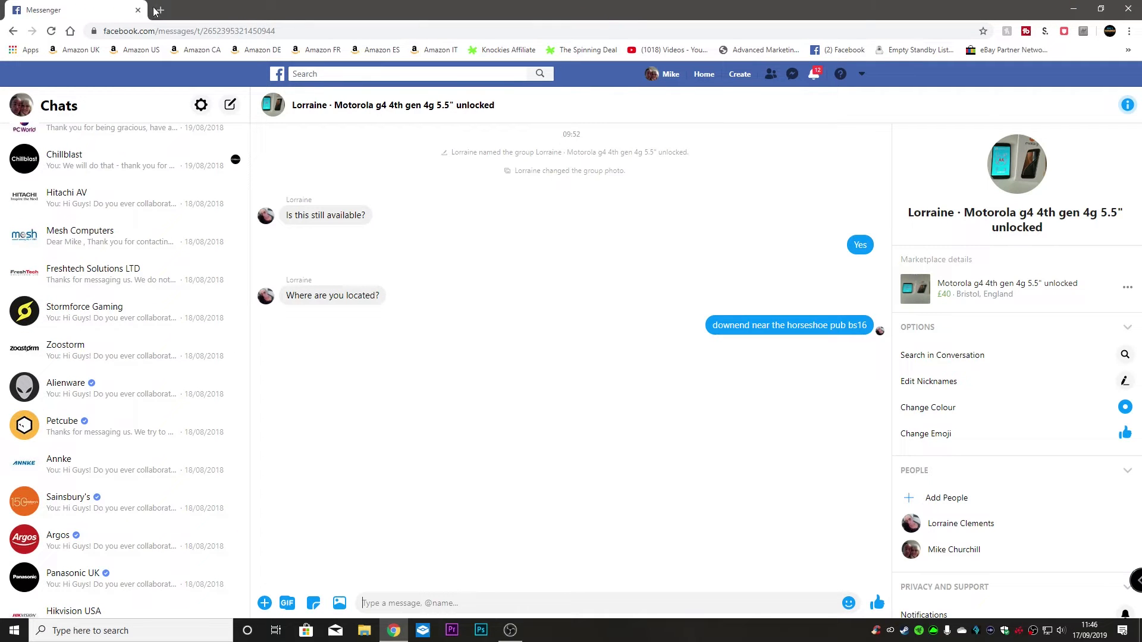
pyautogui.click(301, 9)
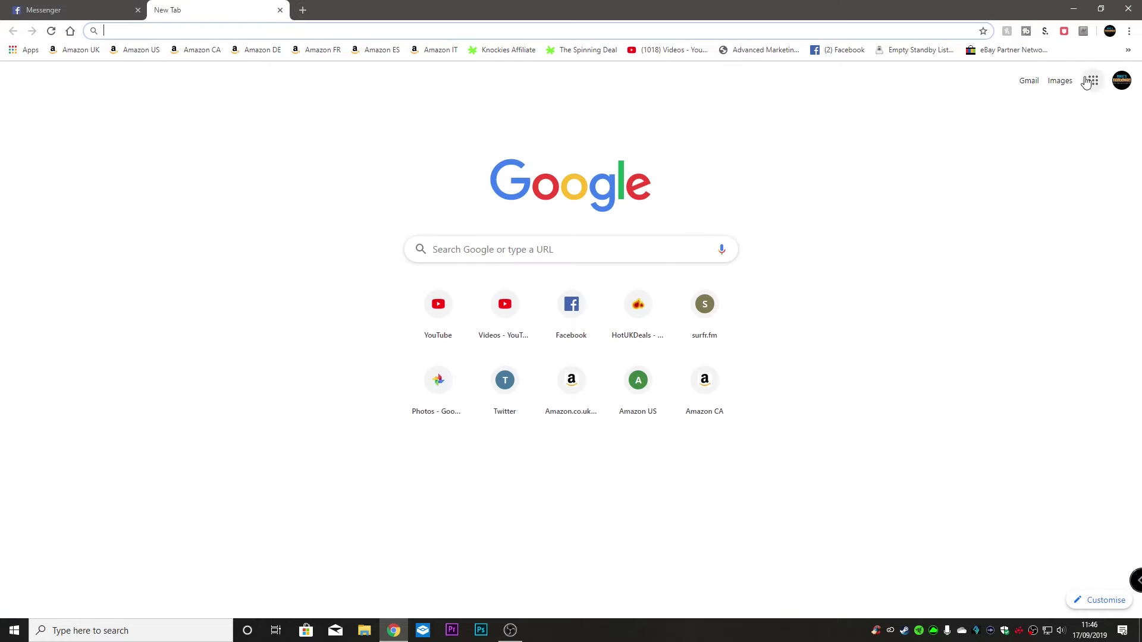
pyautogui.click(1128, 50)
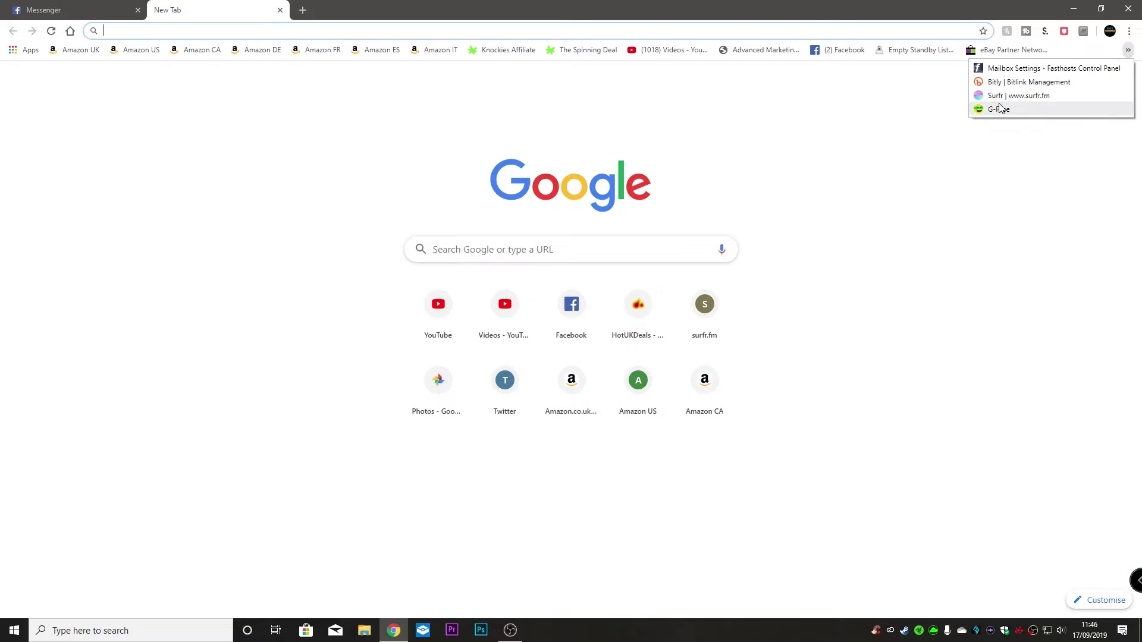
pyautogui.click(998, 109)
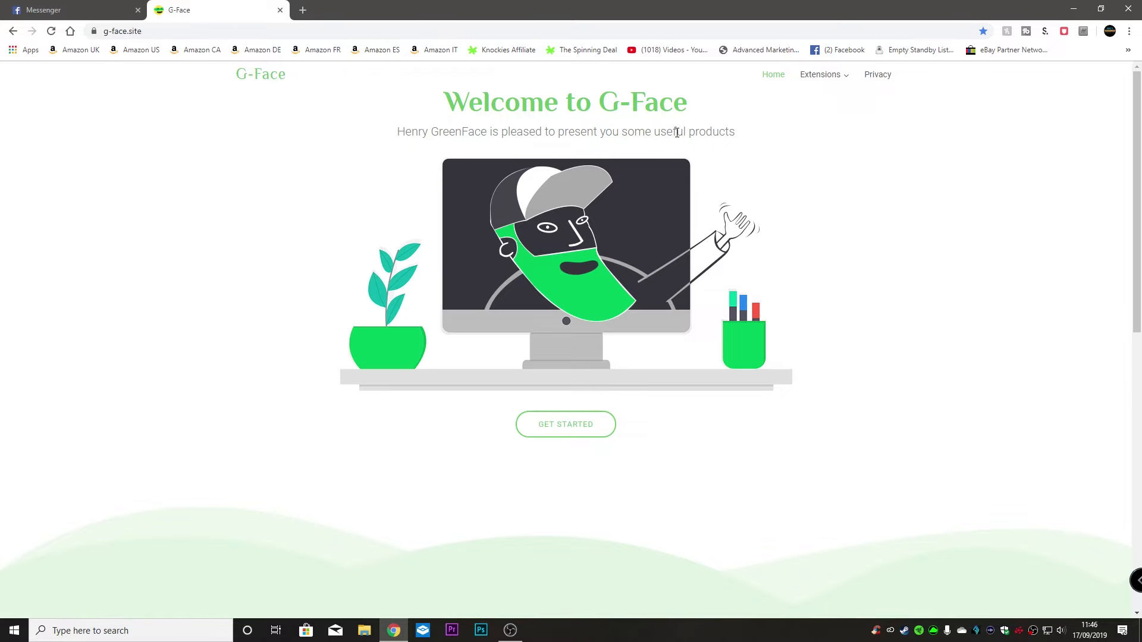
# Go to the Delete All Messages for Facebook page under G-Face's Extensions menu.
pyautogui.click(820, 74)
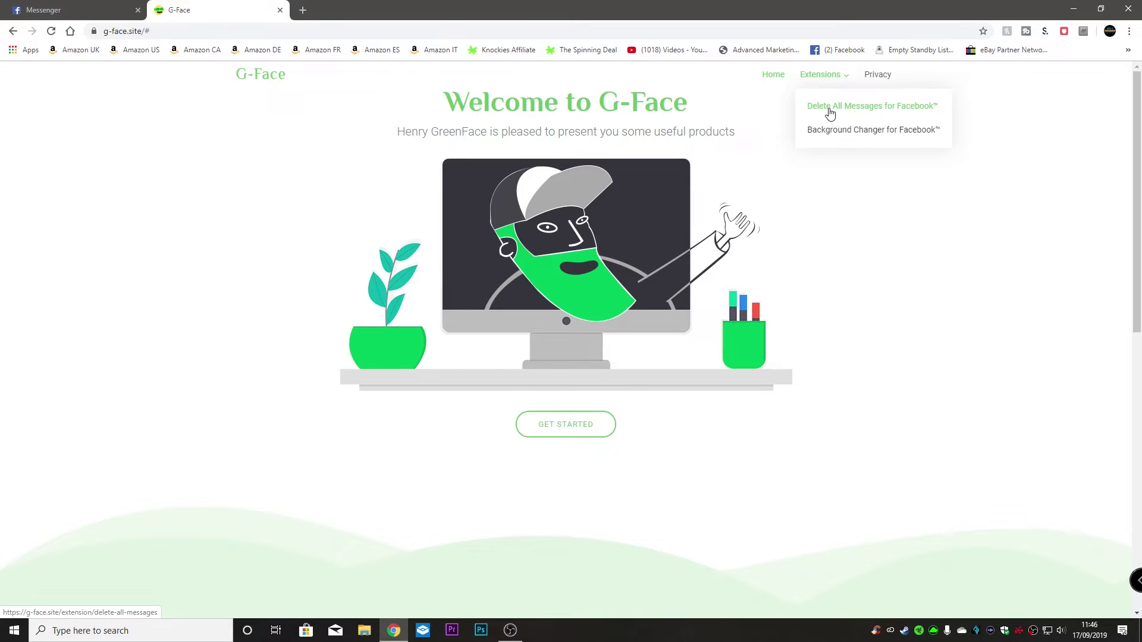
pyautogui.click(871, 106)
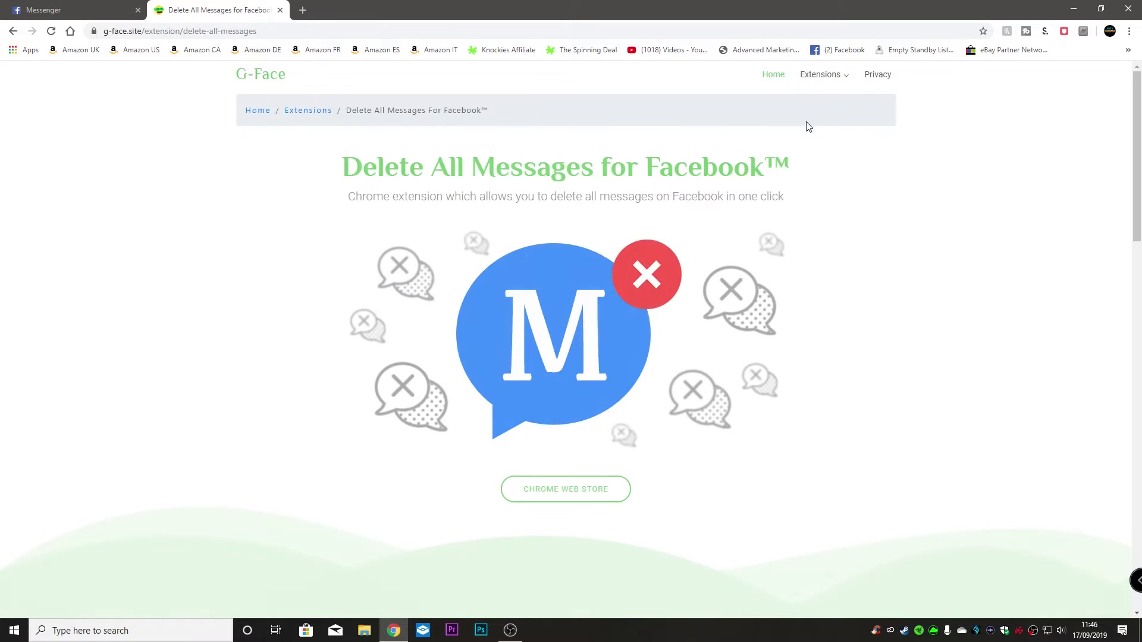
pyautogui.moveTo(607, 231)
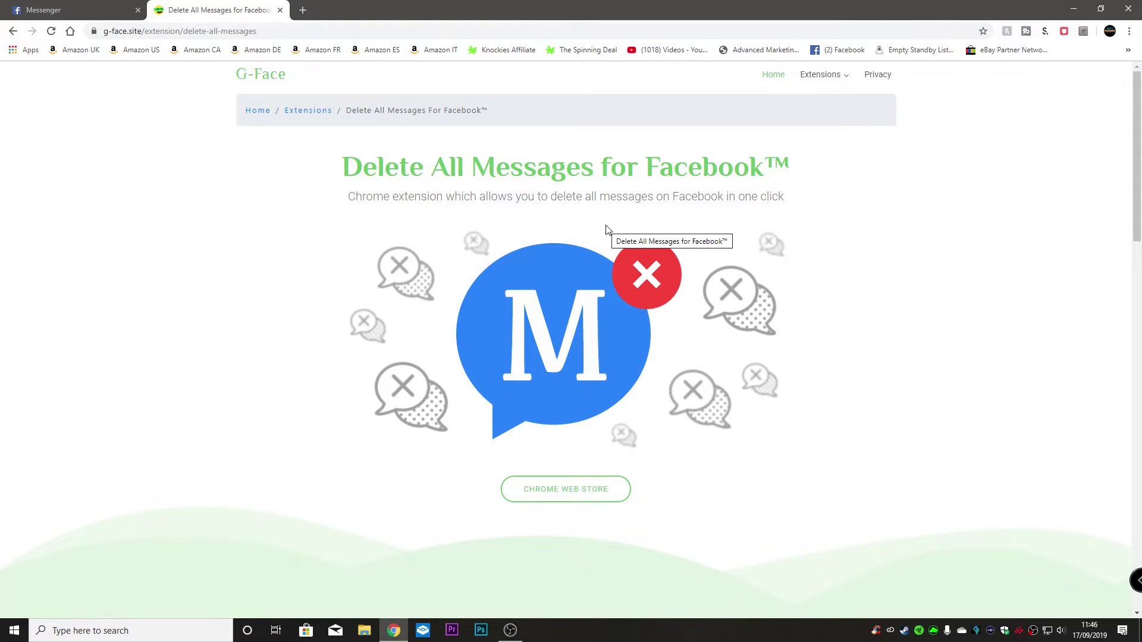
pyautogui.moveTo(732, 505)
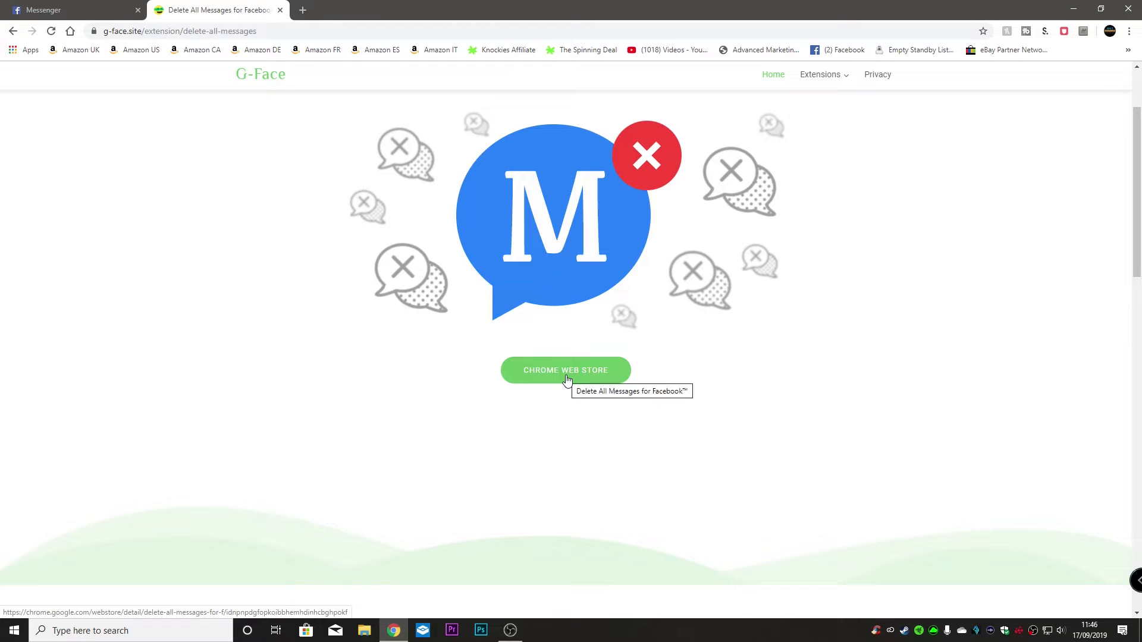
# Open the extension's Chrome Web Store listing and choose Add to Chrome.
pyautogui.click(565, 370)
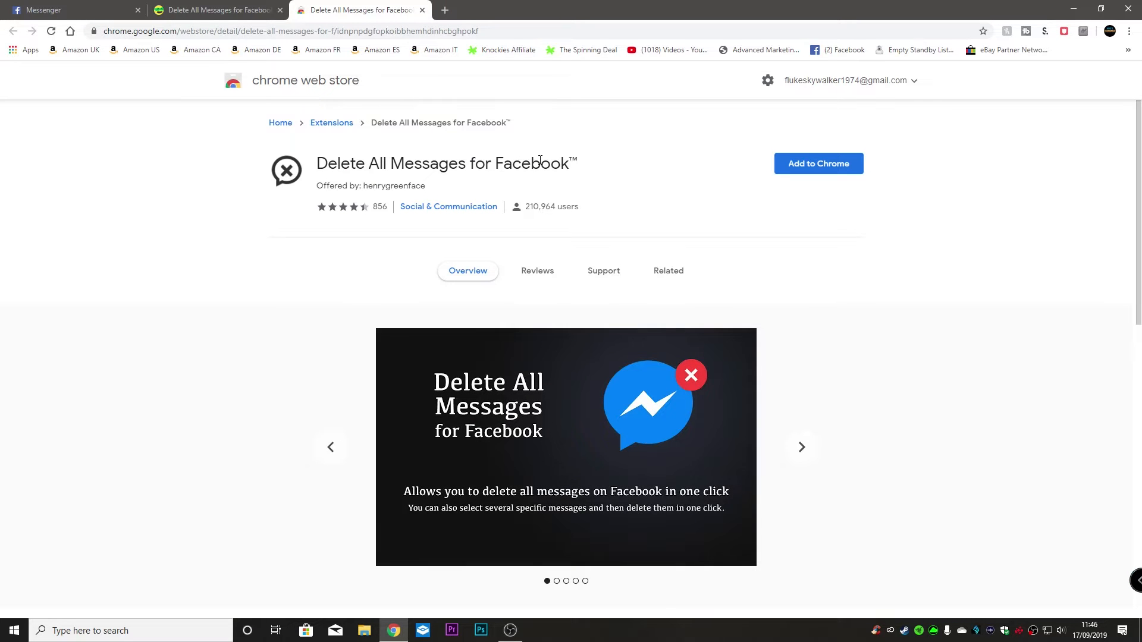
pyautogui.moveTo(353, 207)
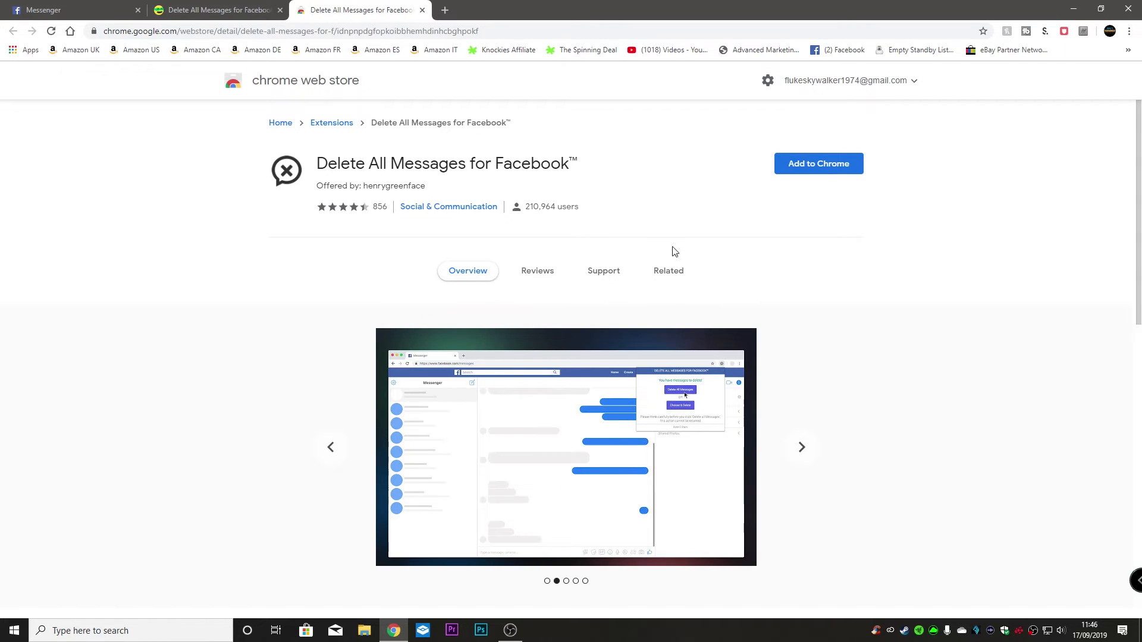
pyautogui.click(818, 163)
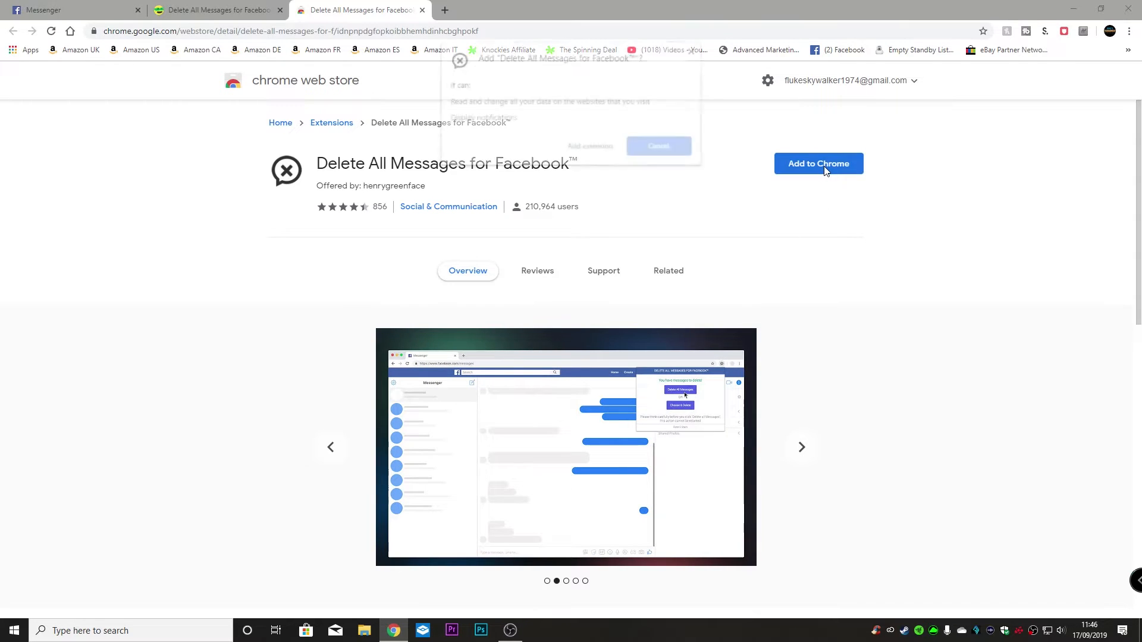
pyautogui.click(818, 163)
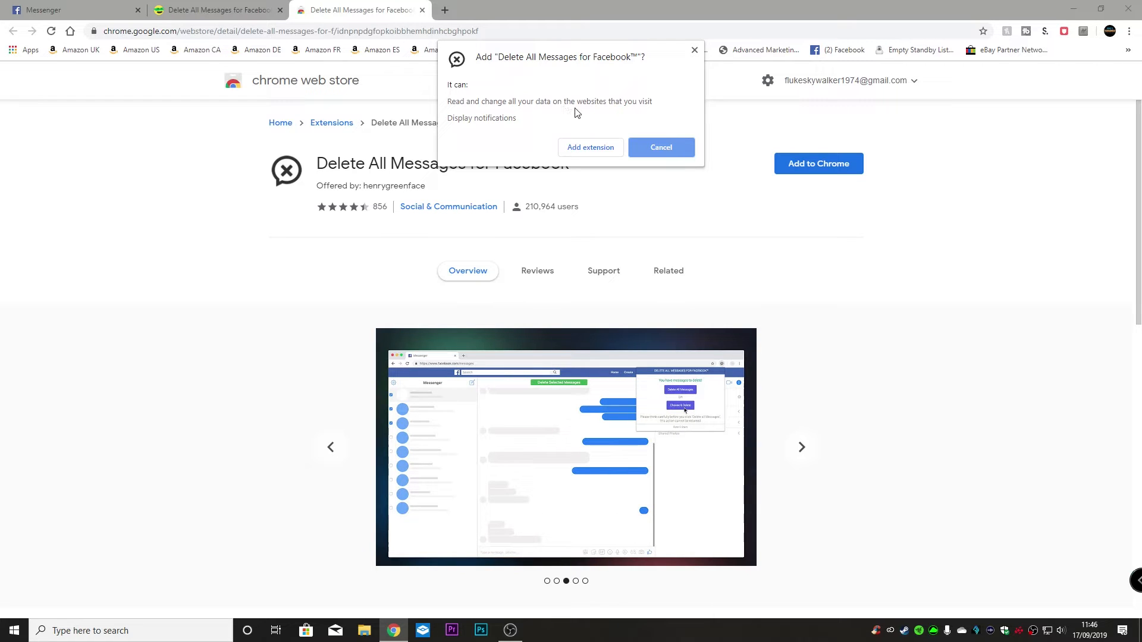
pyautogui.moveTo(514, 123)
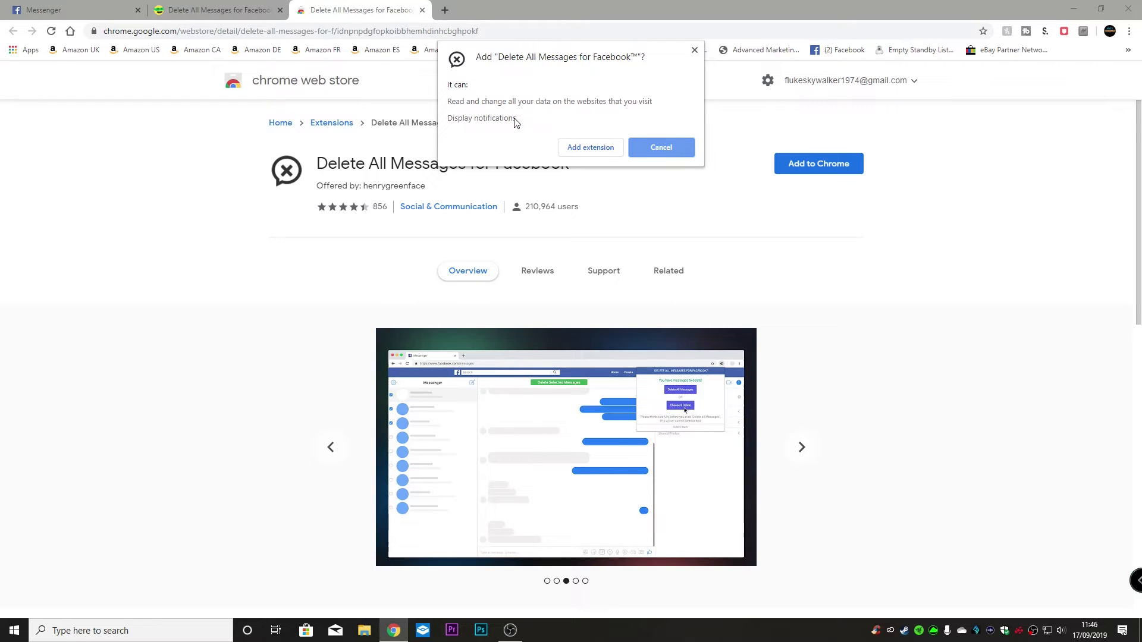
pyautogui.moveTo(592, 129)
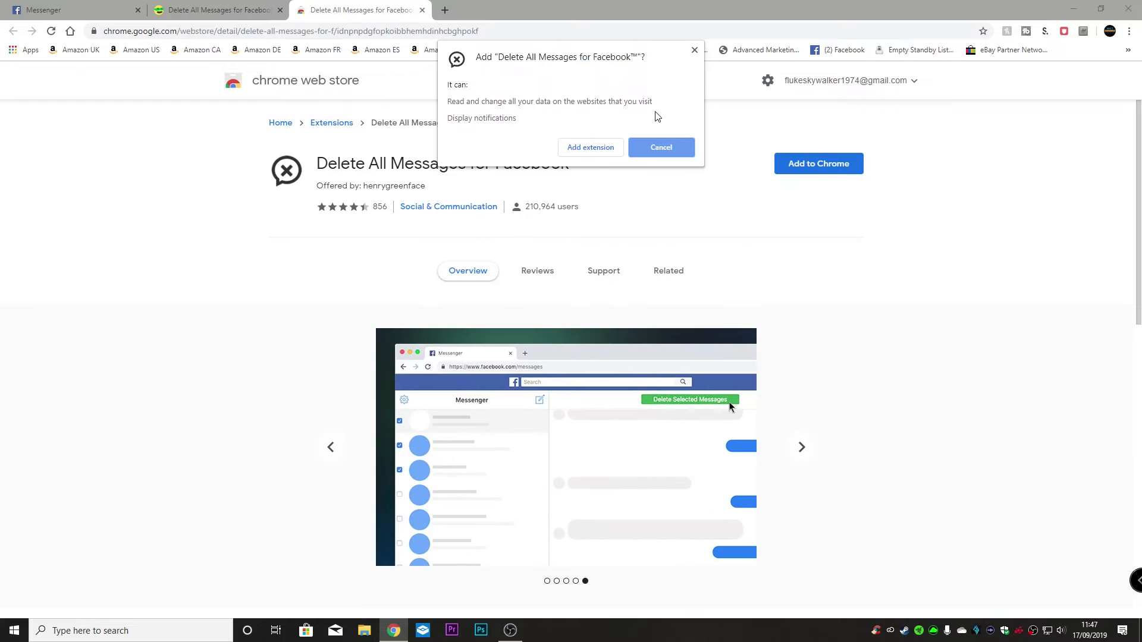
pyautogui.moveTo(597, 149)
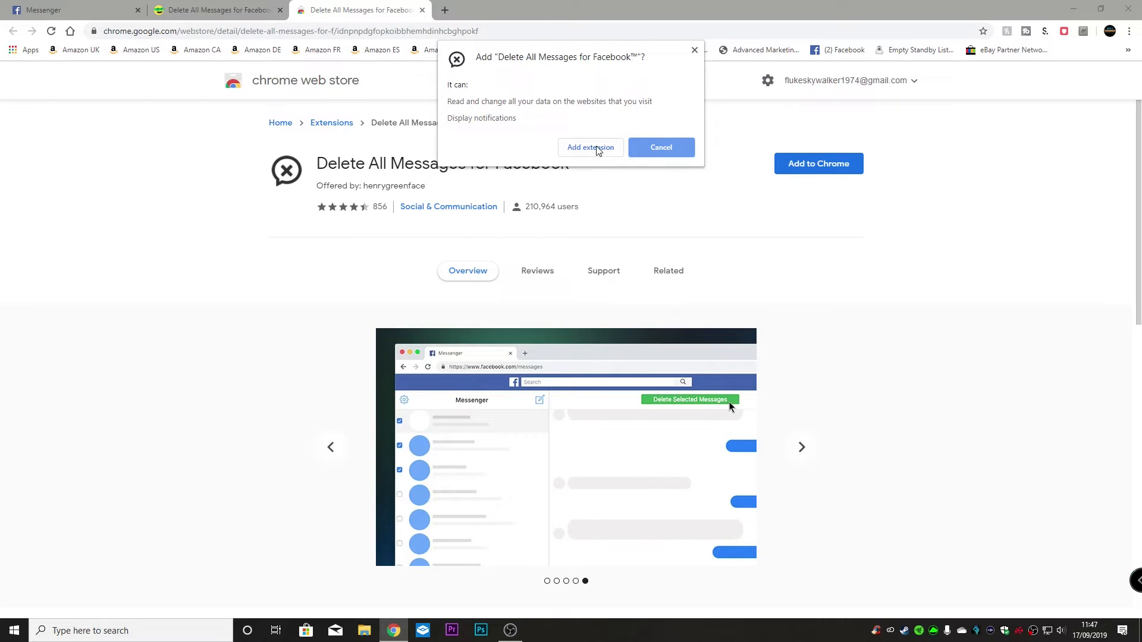
# Confirm adding the extension to Chrome and return to the Messenger tab.
pyautogui.click(590, 147)
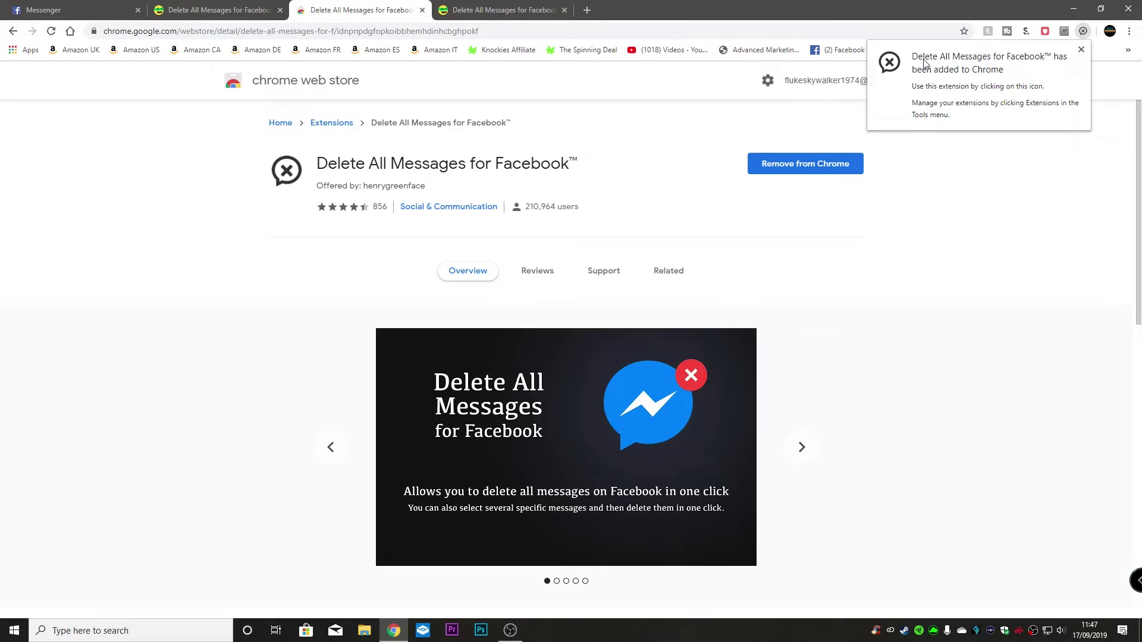
pyautogui.moveTo(1056, 68)
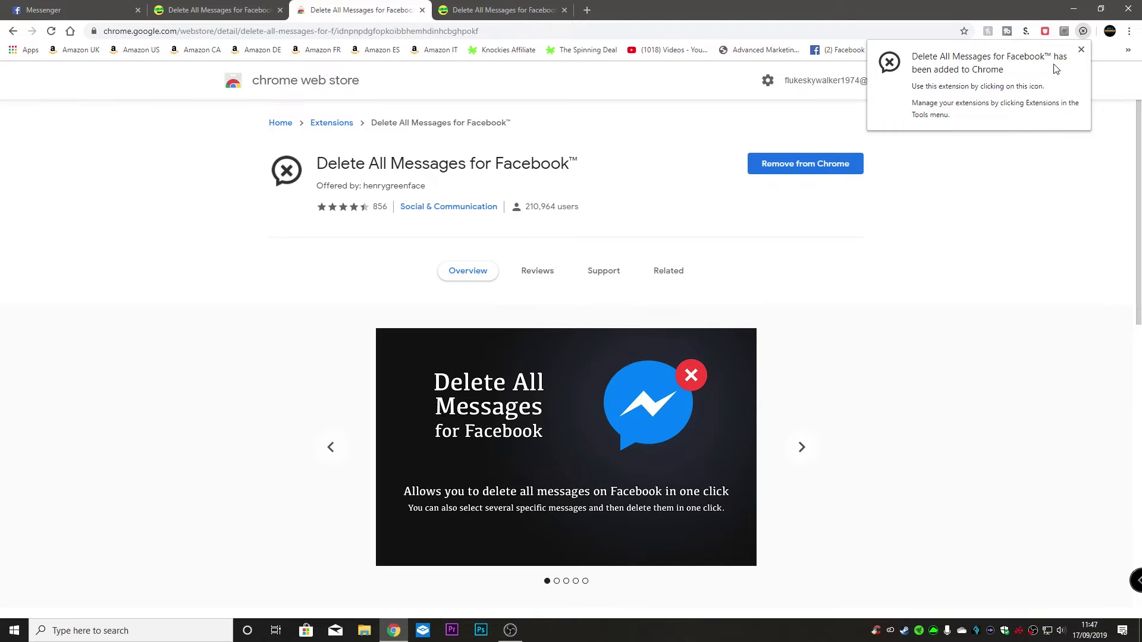
pyautogui.moveTo(981, 94)
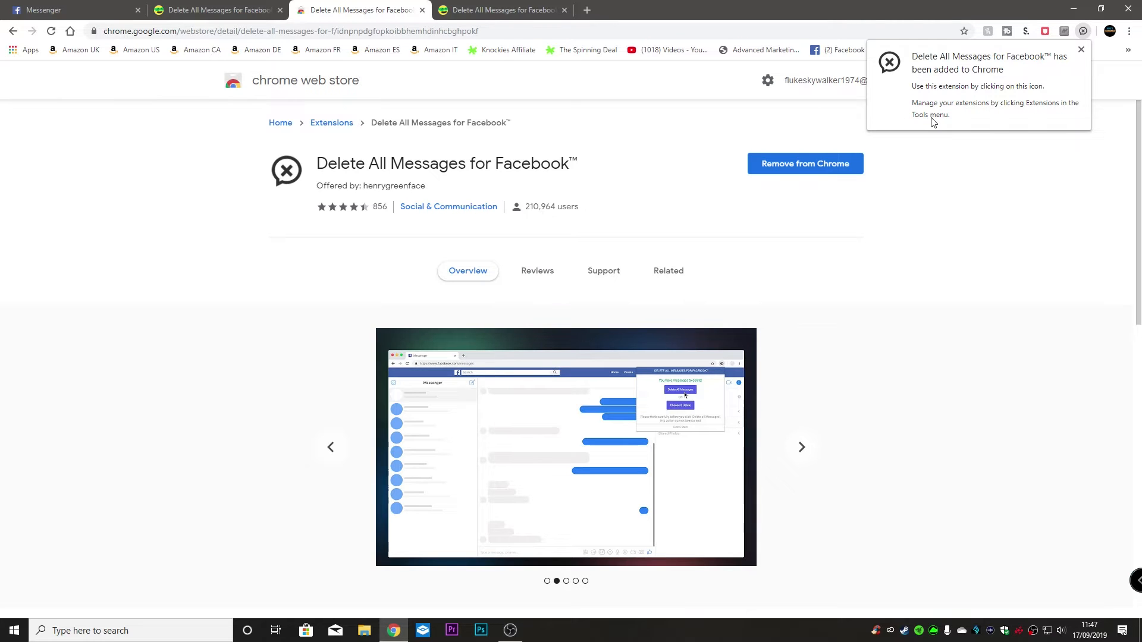
pyautogui.click(1080, 49)
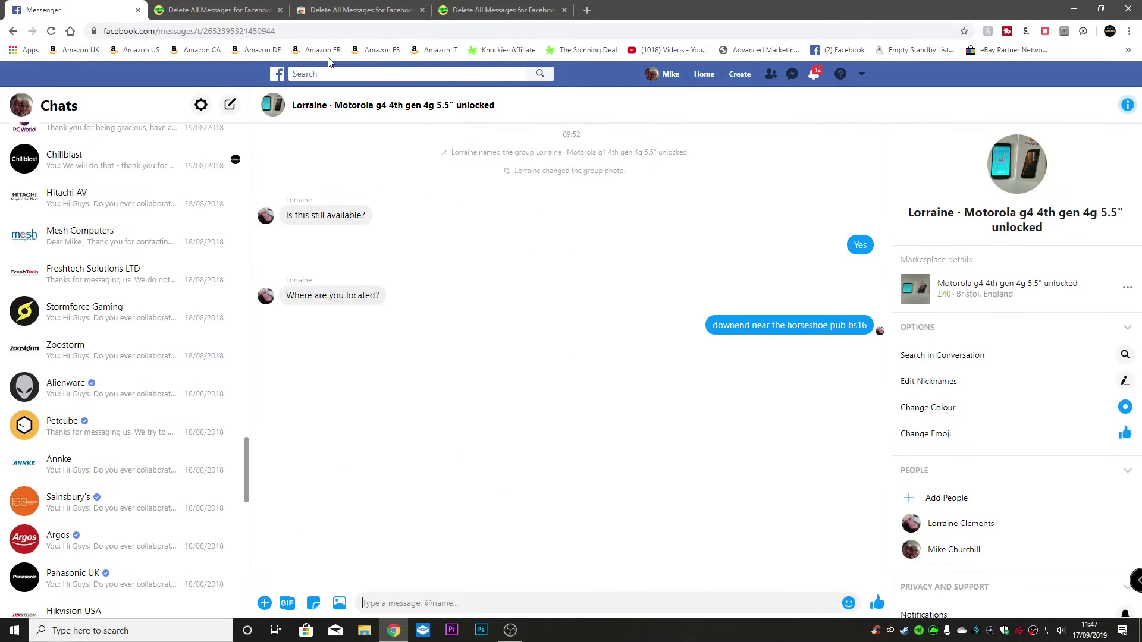
# Reload Messenger and bring up the Delete All Messages extension's delete panel.
pyautogui.click(50, 31)
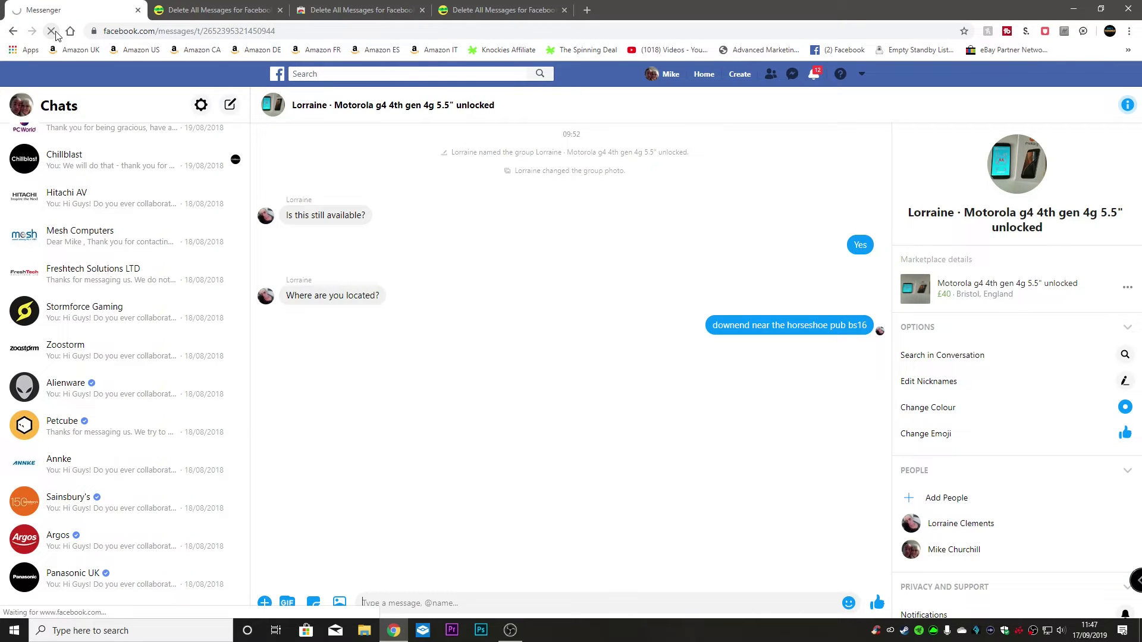
pyautogui.click(52, 30)
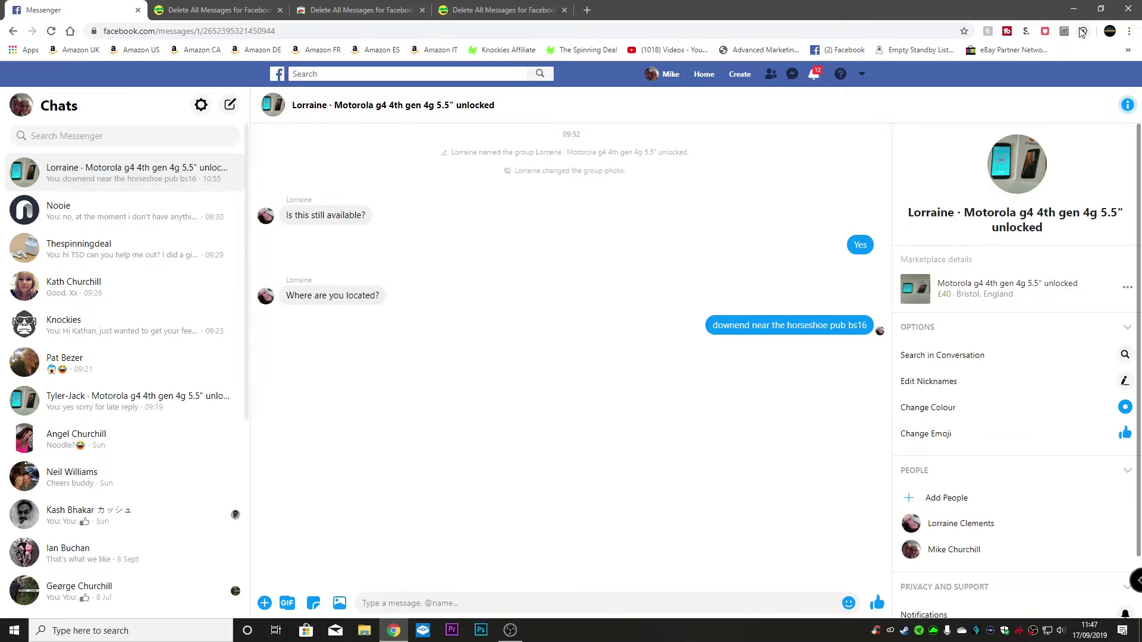
pyautogui.moveTo(1084, 31)
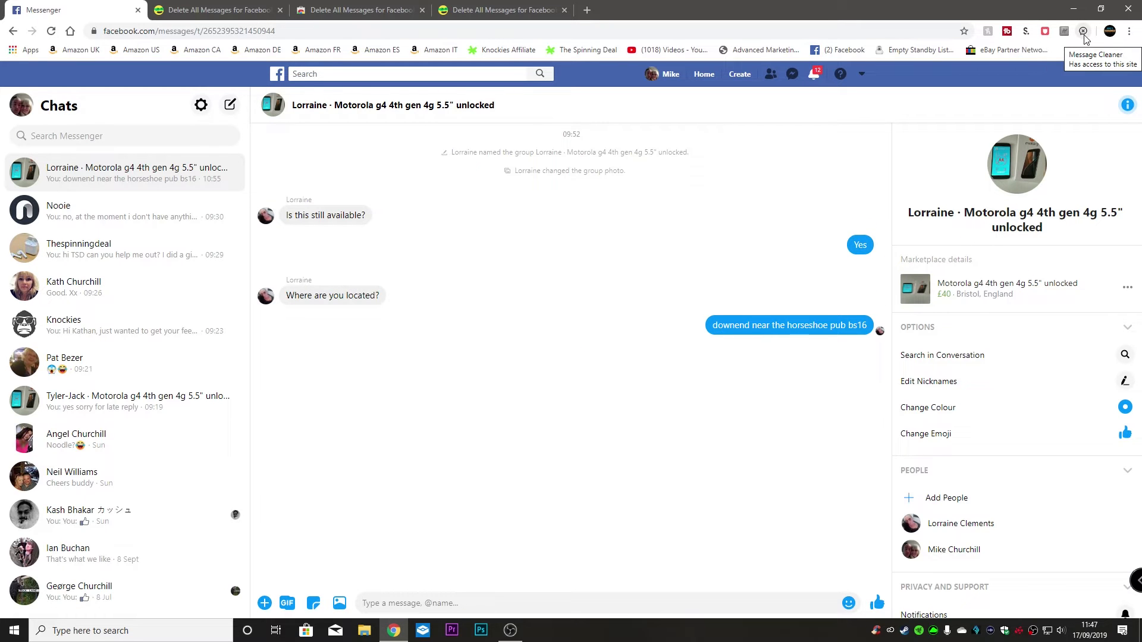
pyautogui.click(1084, 31)
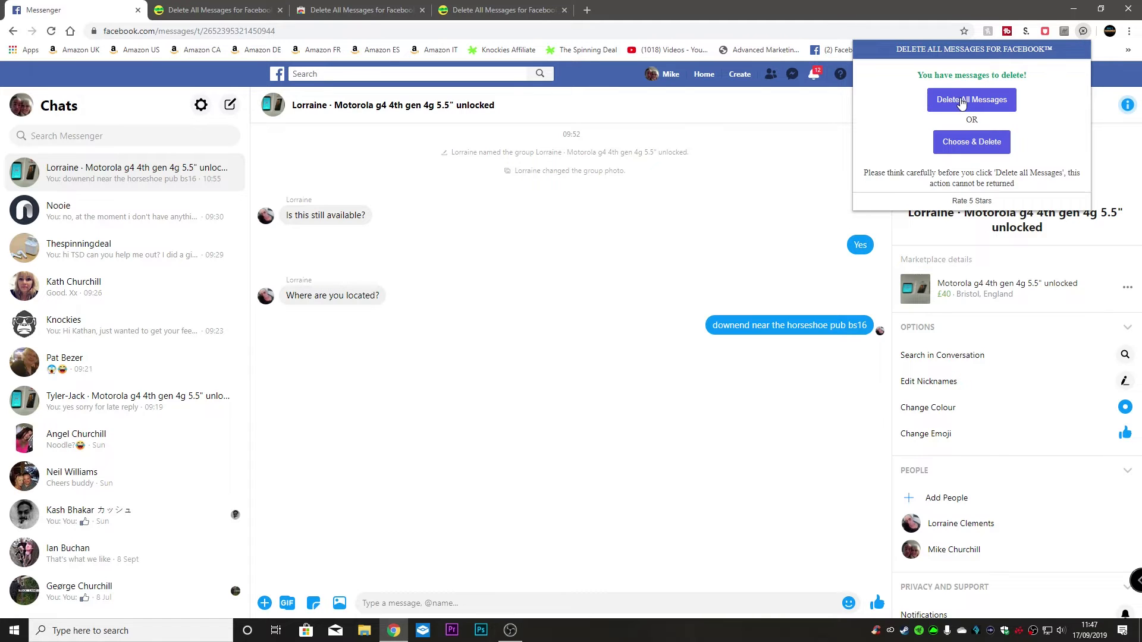
pyautogui.moveTo(974, 117)
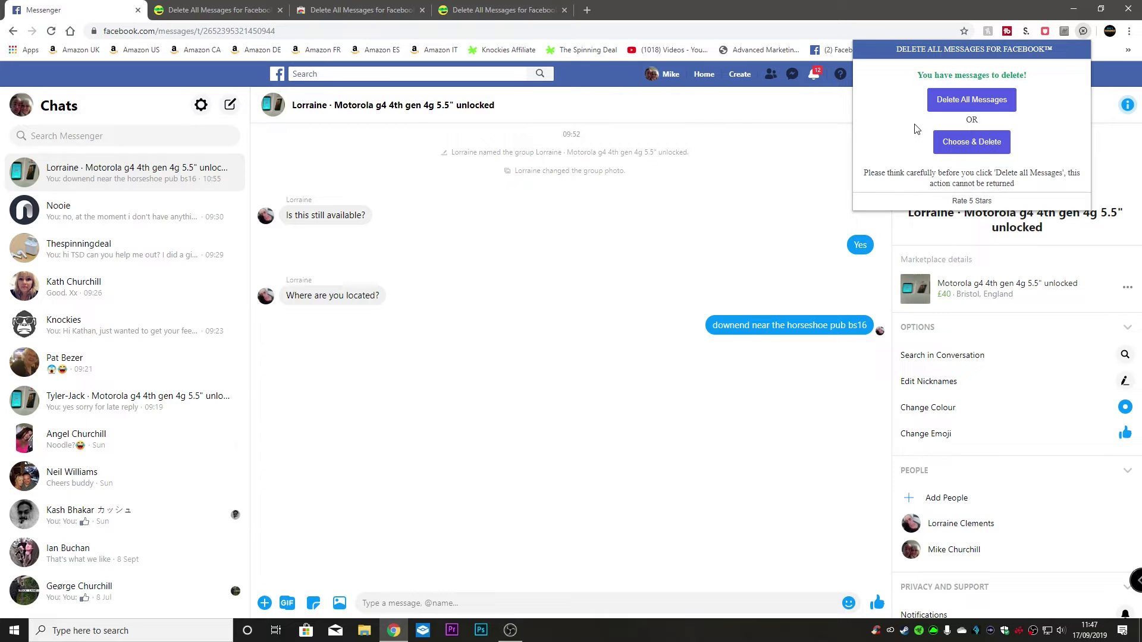
pyautogui.moveTo(933, 172)
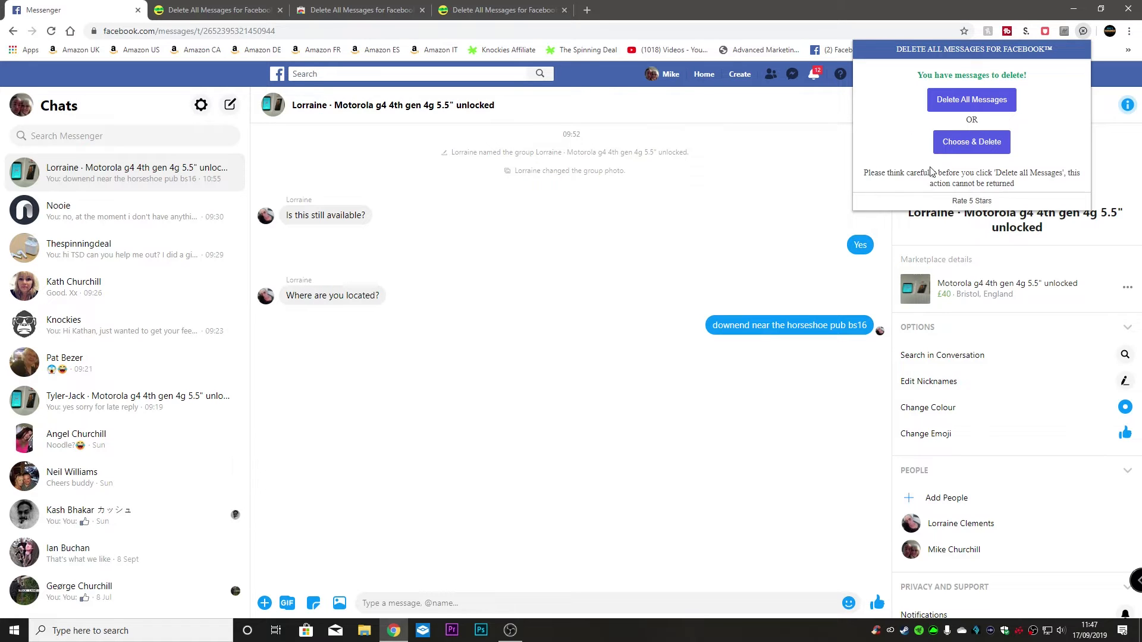
pyautogui.moveTo(657, 428)
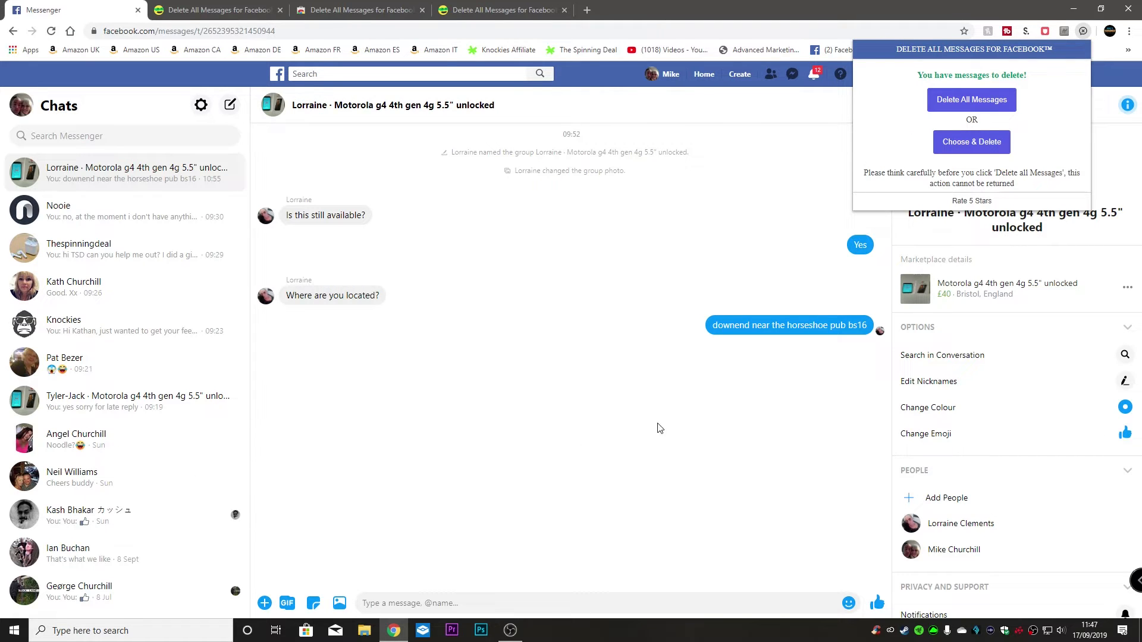
pyautogui.moveTo(972, 142)
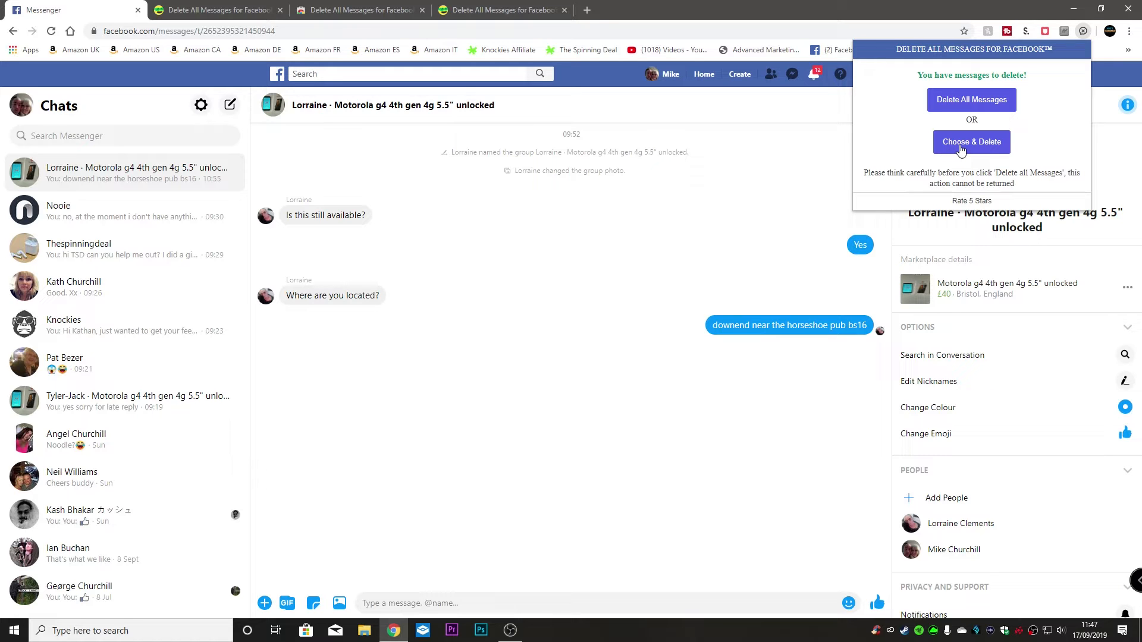
# Switch to Choose & Delete and mark the Lorraine and Tyler-Jack Motorola chats.
pyautogui.click(970, 141)
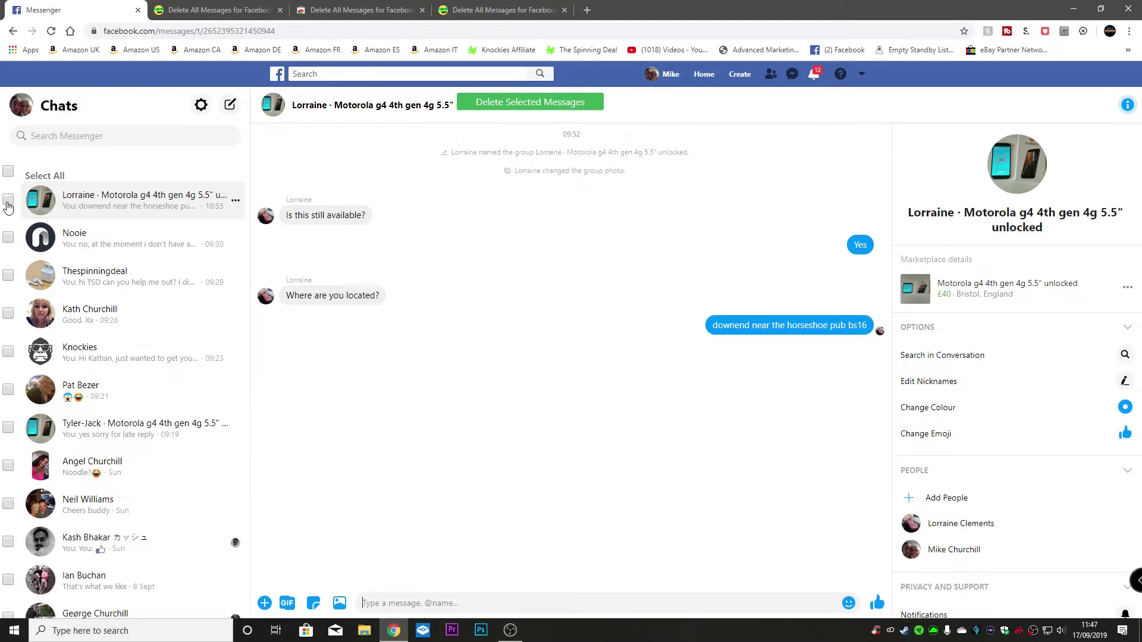
pyautogui.click(8, 199)
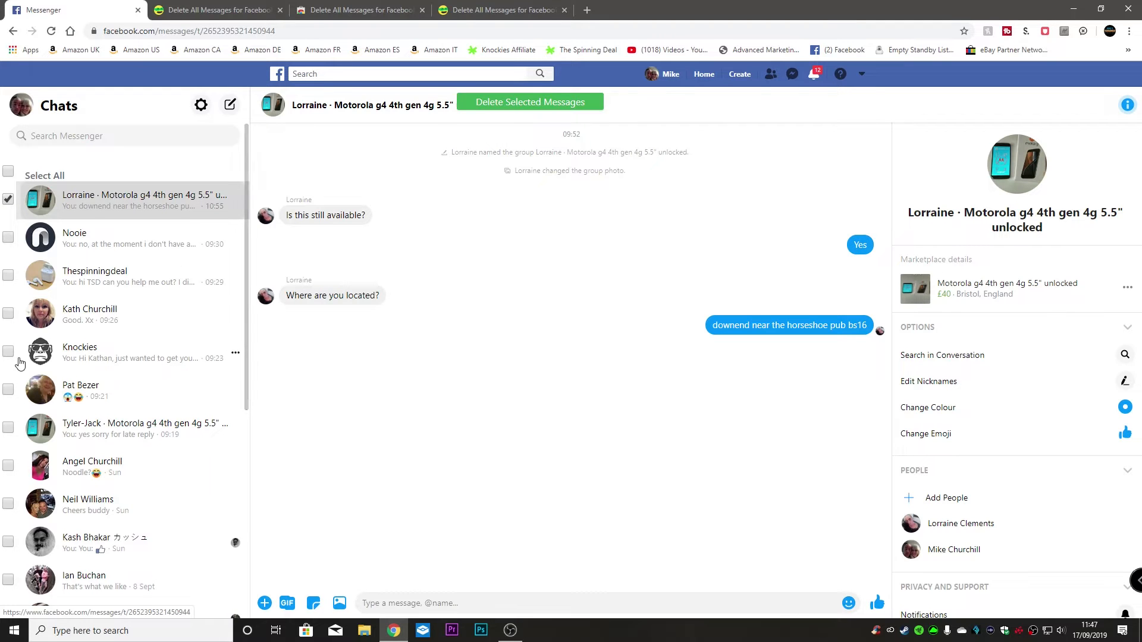
pyautogui.scroll(-3)
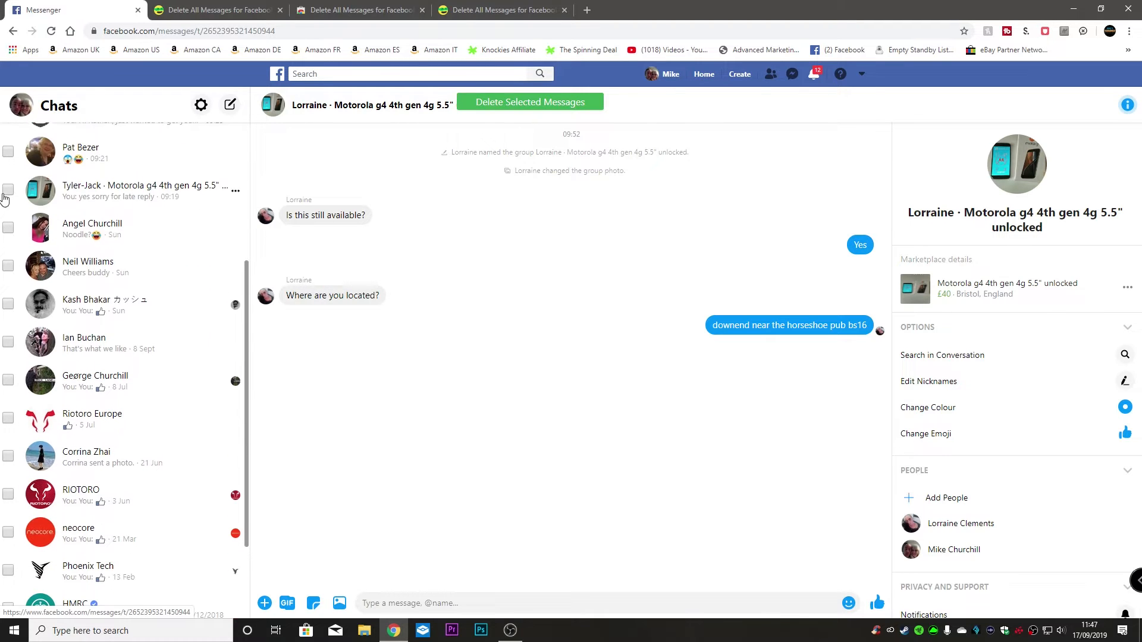
pyautogui.click(7, 190)
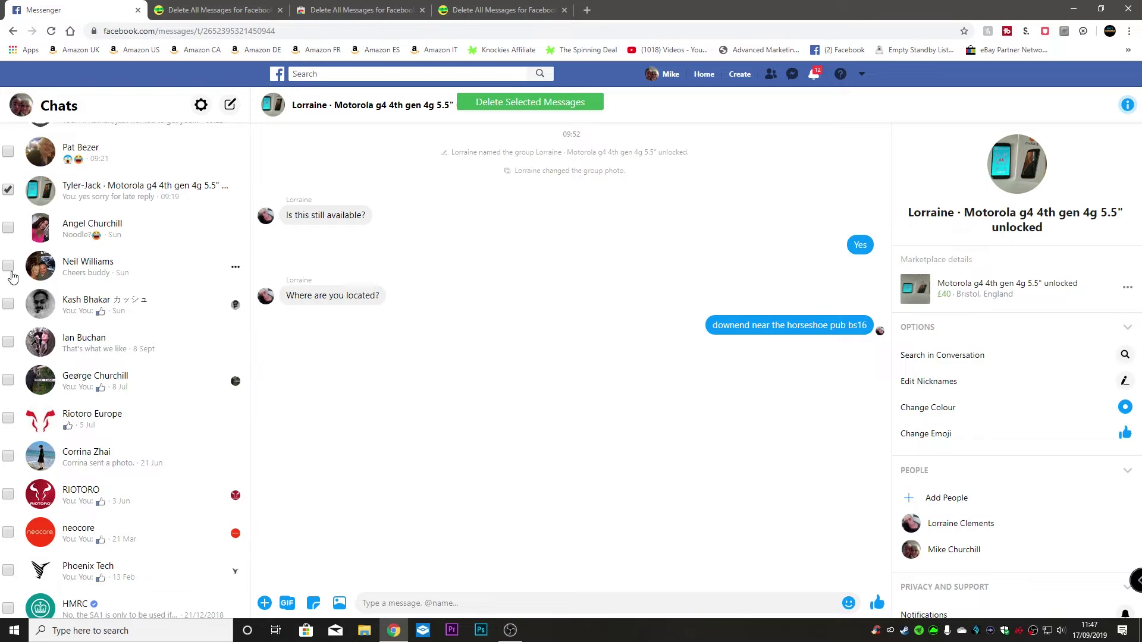
pyautogui.moveTo(20, 429)
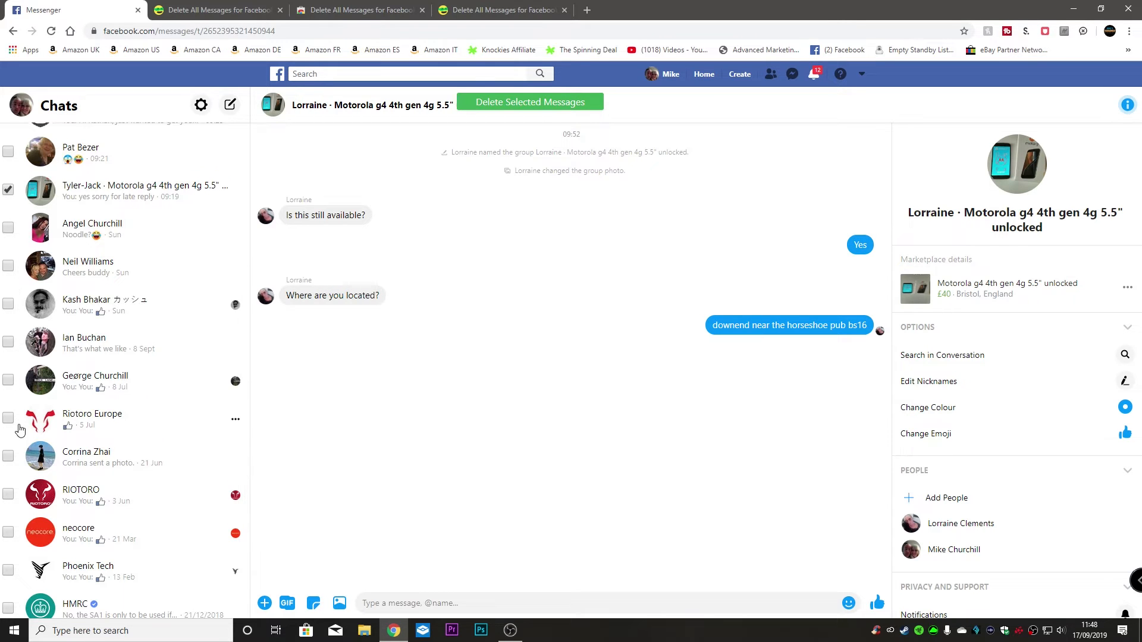
# Mark the VonHaus and Virgin Pure chats further down the list for deletion.
pyautogui.scroll(-3)
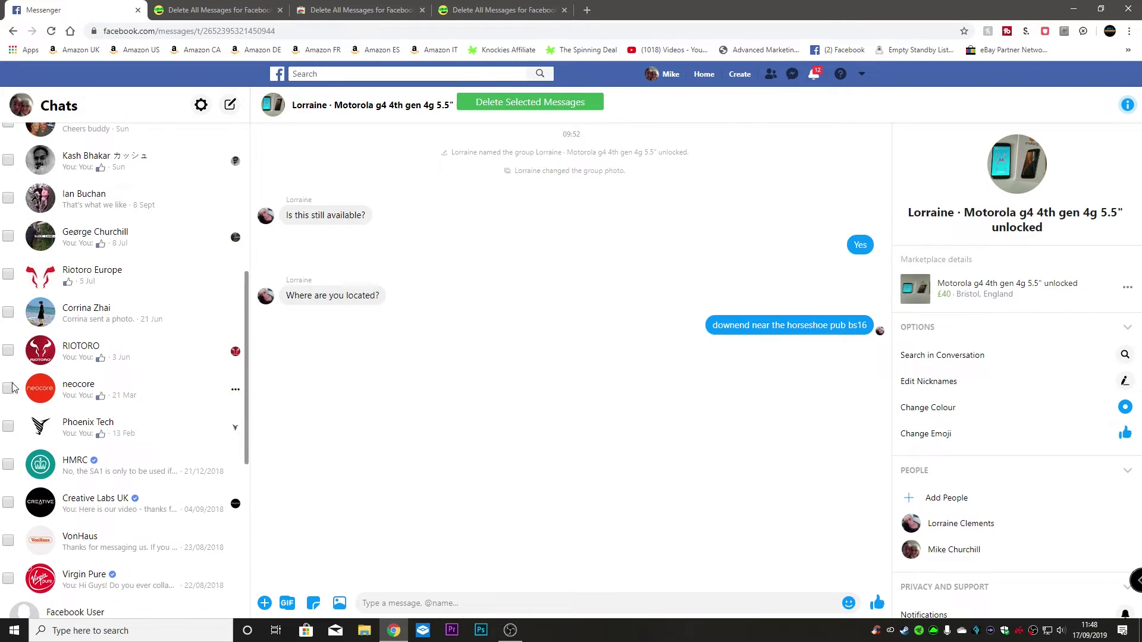
pyautogui.scroll(-3)
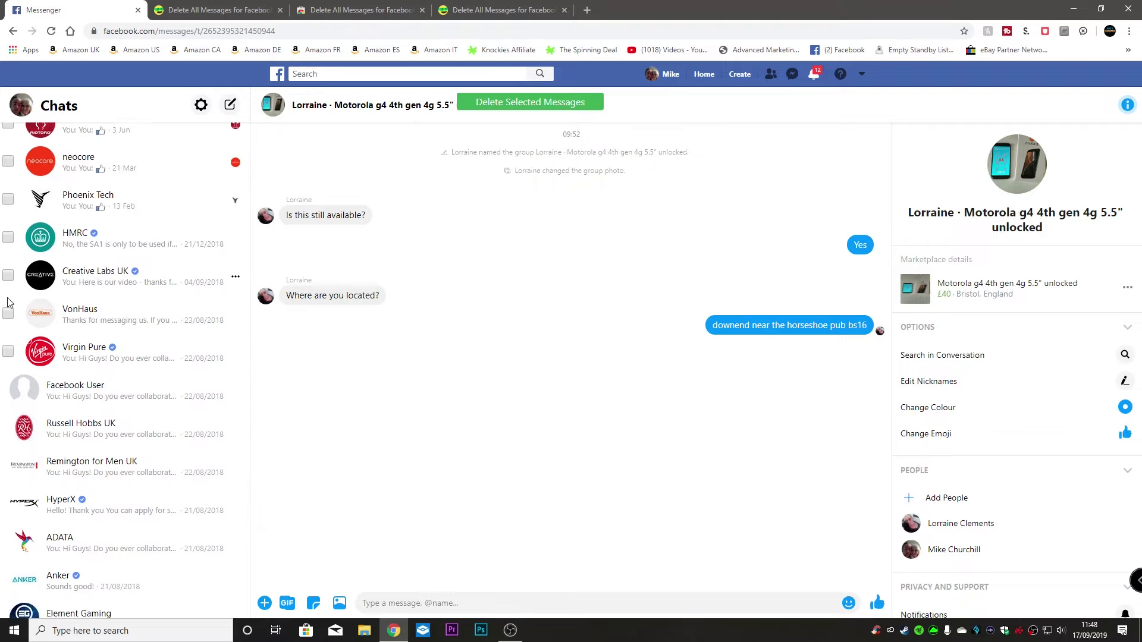
pyautogui.scroll(-3)
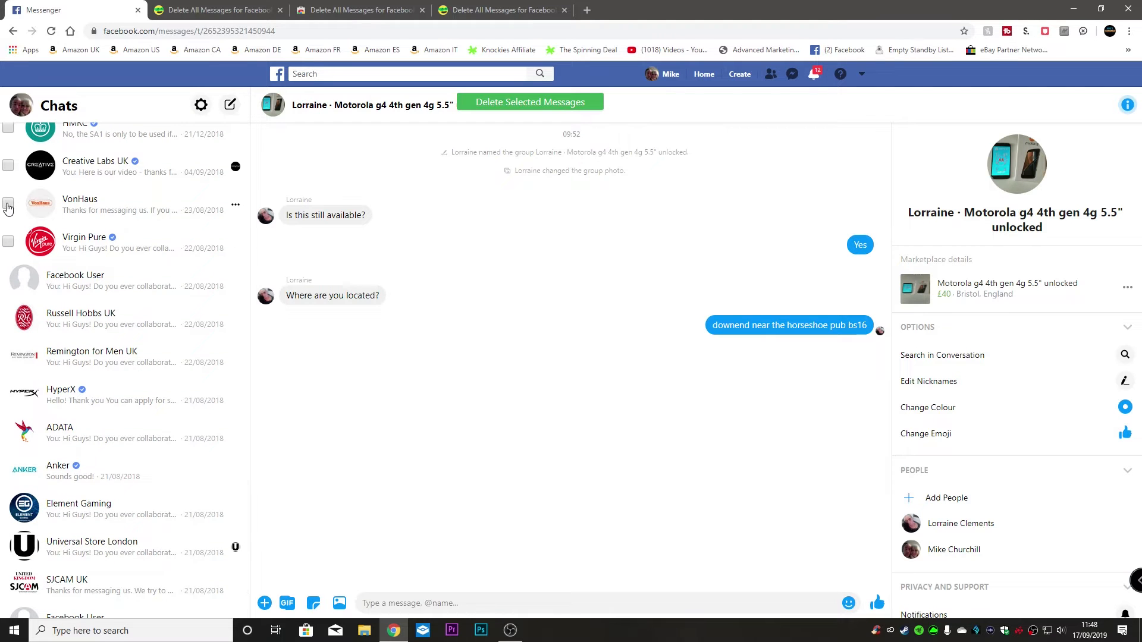
pyautogui.click(8, 240)
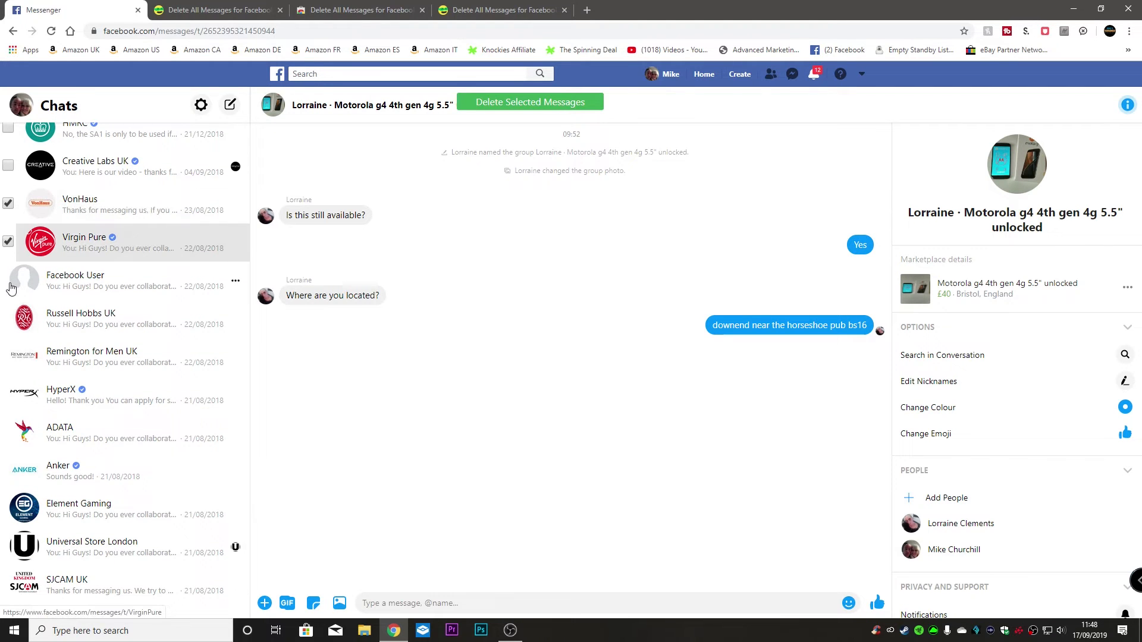
pyautogui.scroll(-3)
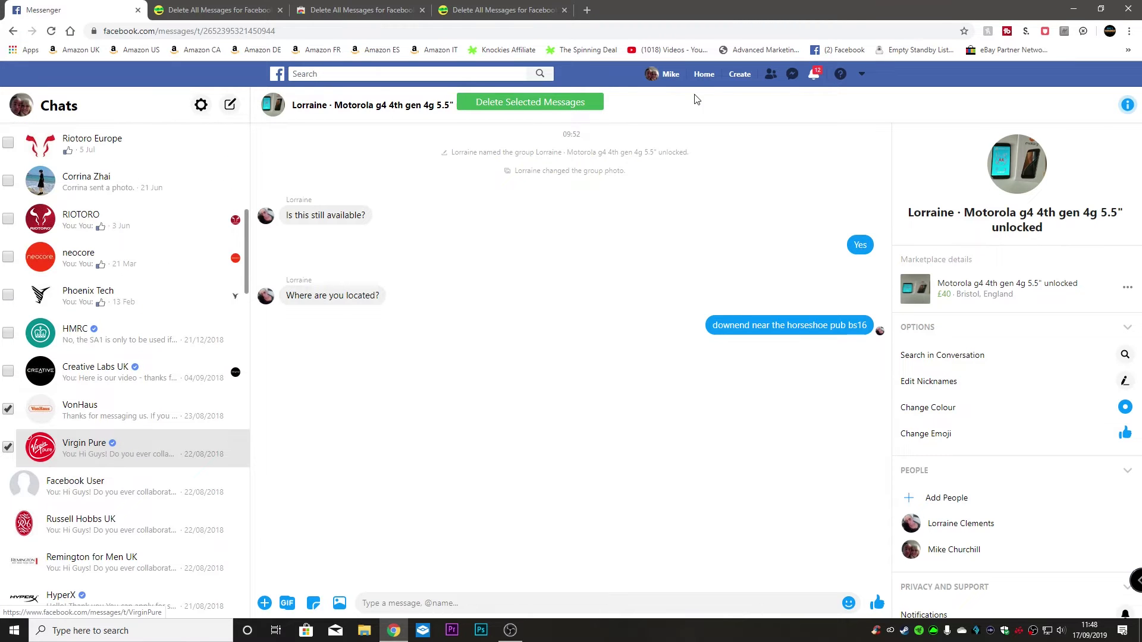
# Delete the marked chats, then reopen the extension's delete panel.
pyautogui.click(529, 102)
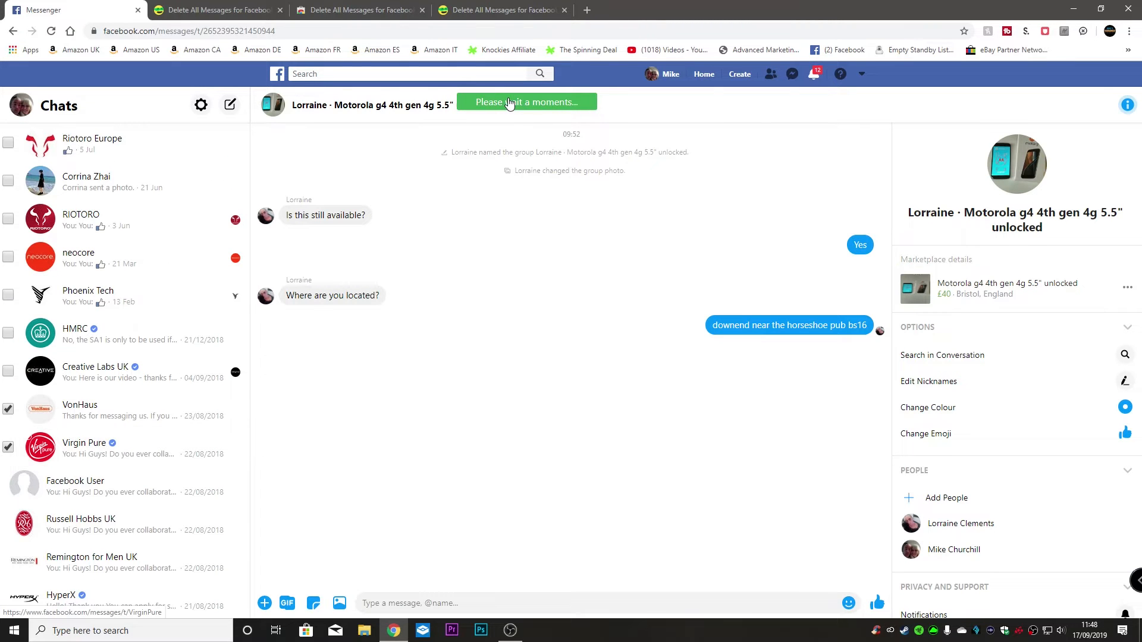
pyautogui.click(525, 101)
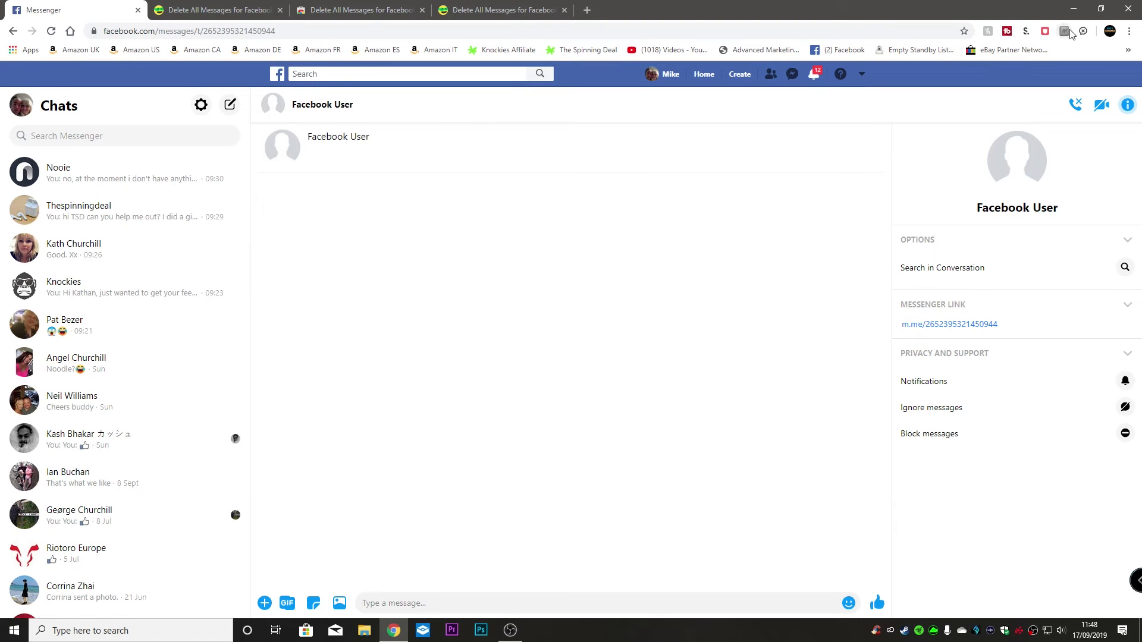
pyautogui.click(1083, 30)
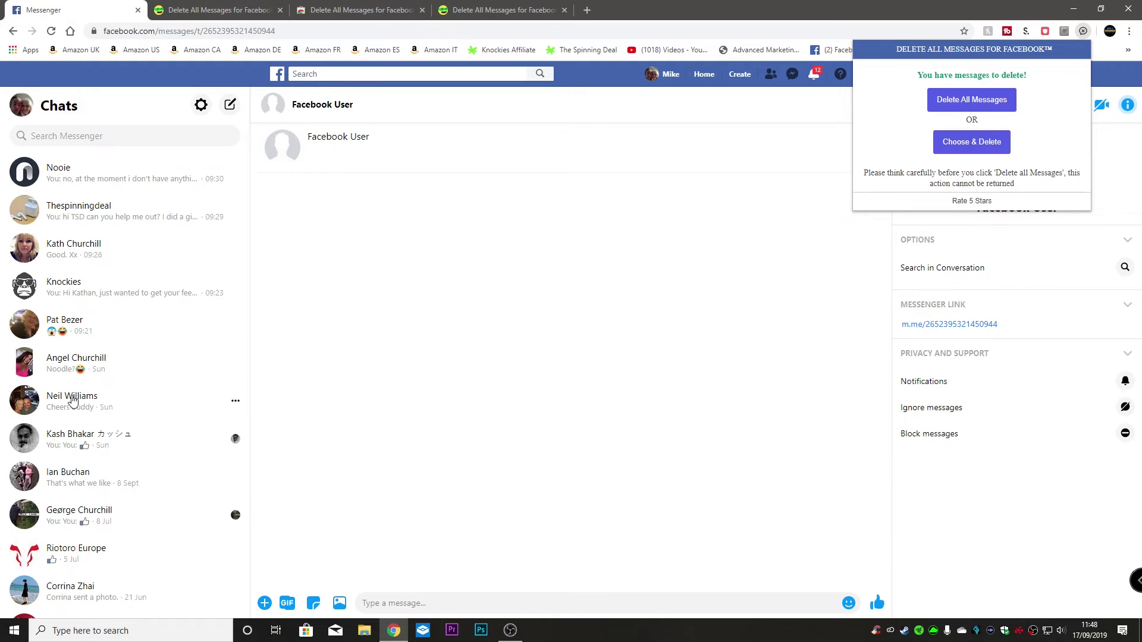
pyautogui.moveTo(971, 142)
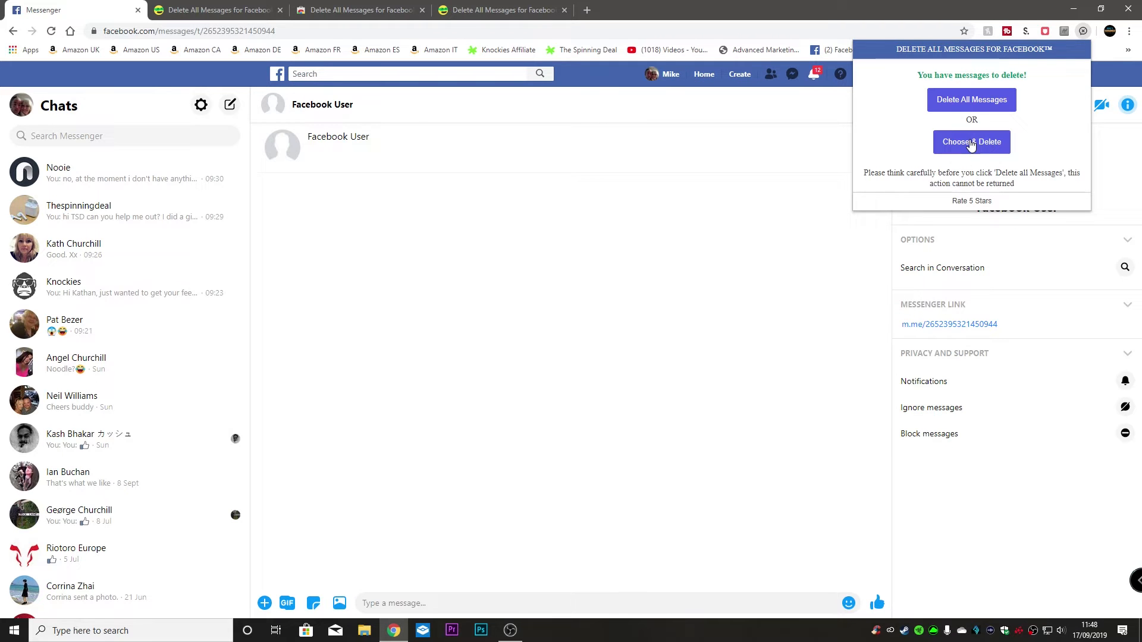
# Choose & Delete the brand chats from EZVIZ UK through Tassimo, leaving Neewer.
pyautogui.click(971, 143)
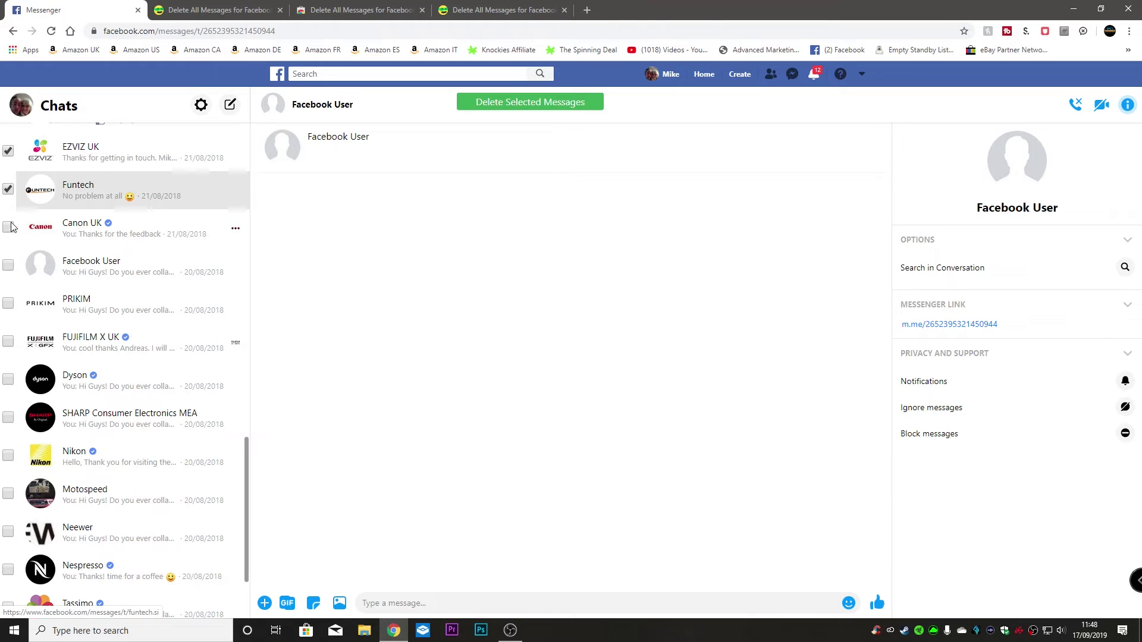
pyautogui.click(8, 342)
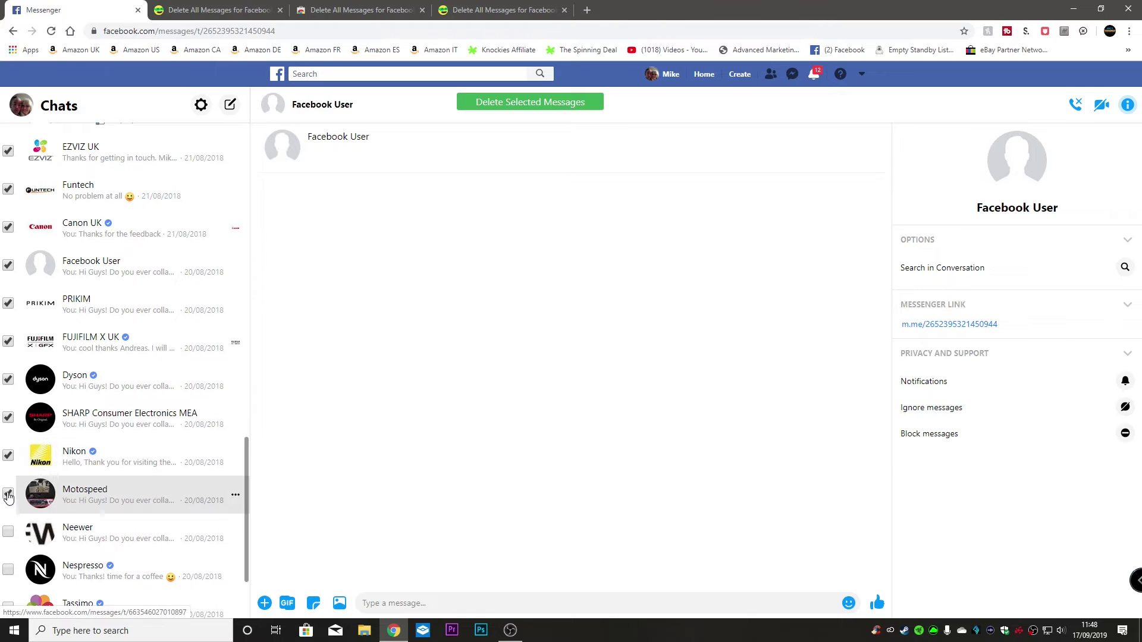
pyautogui.click(7, 493)
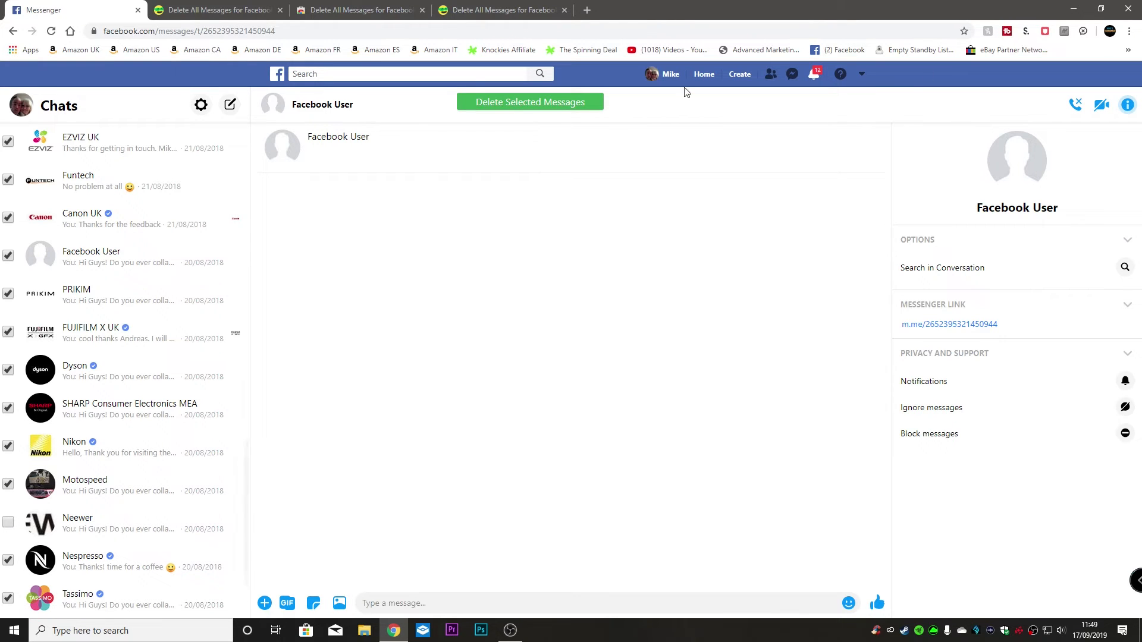
pyautogui.click(529, 101)
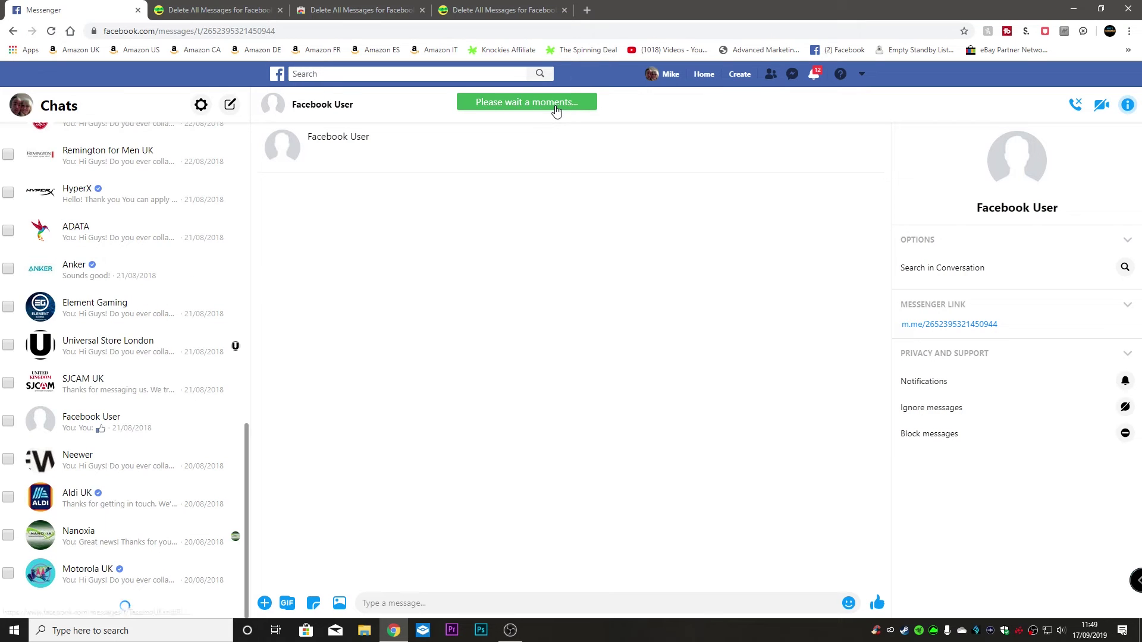
# Check the deleted brand chats are gone and reopen the extension's delete panel.
pyautogui.scroll(-3)
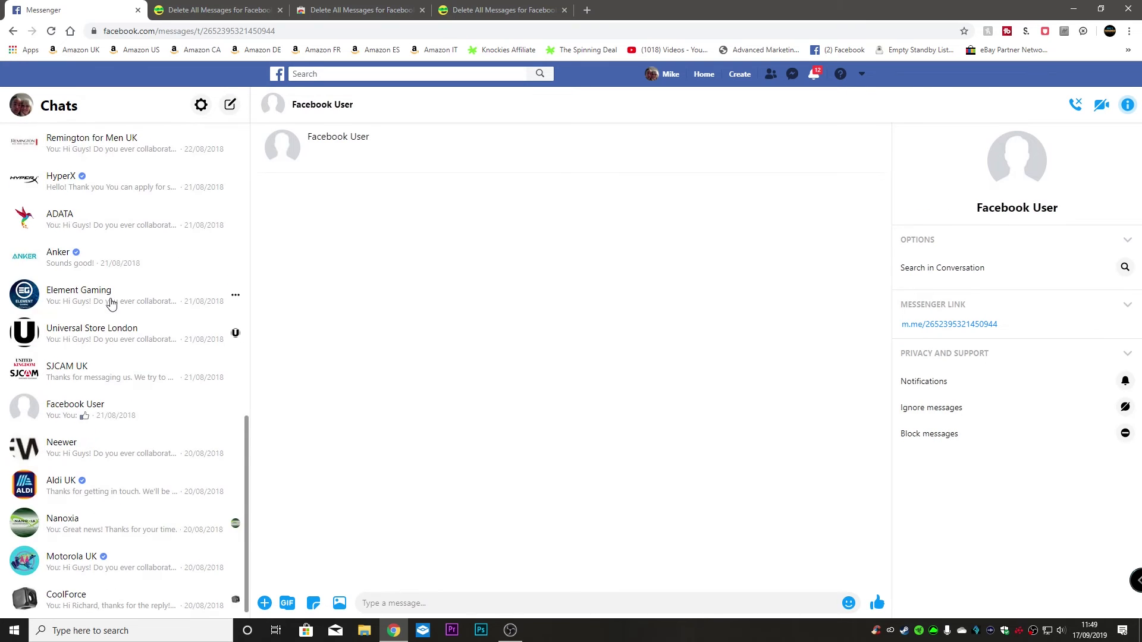
pyautogui.scroll(-3)
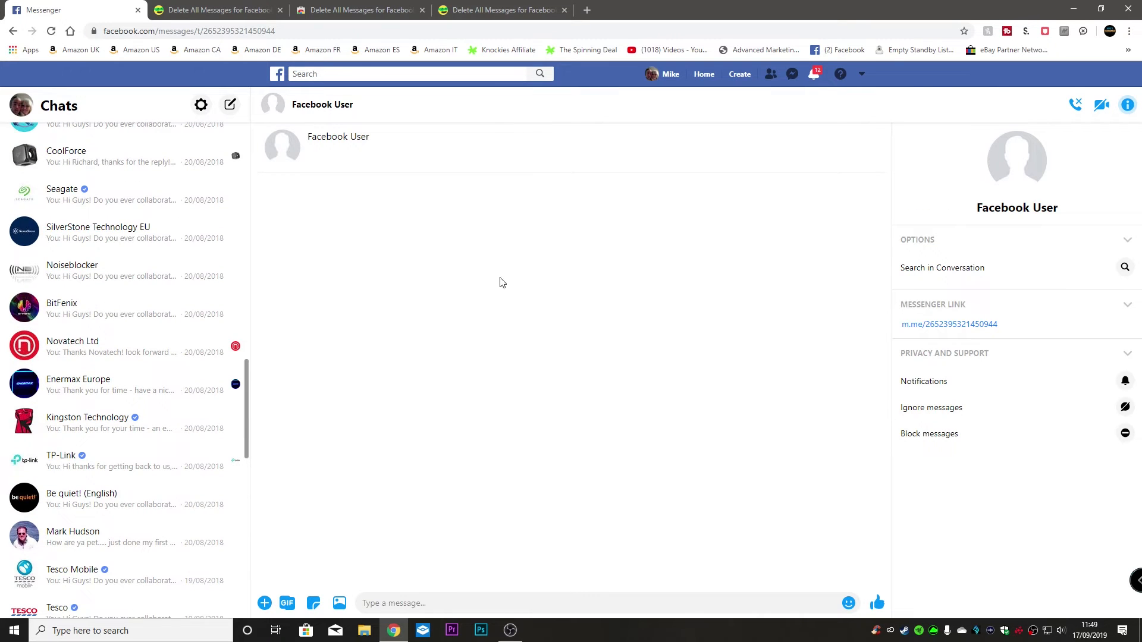
pyautogui.click(1083, 30)
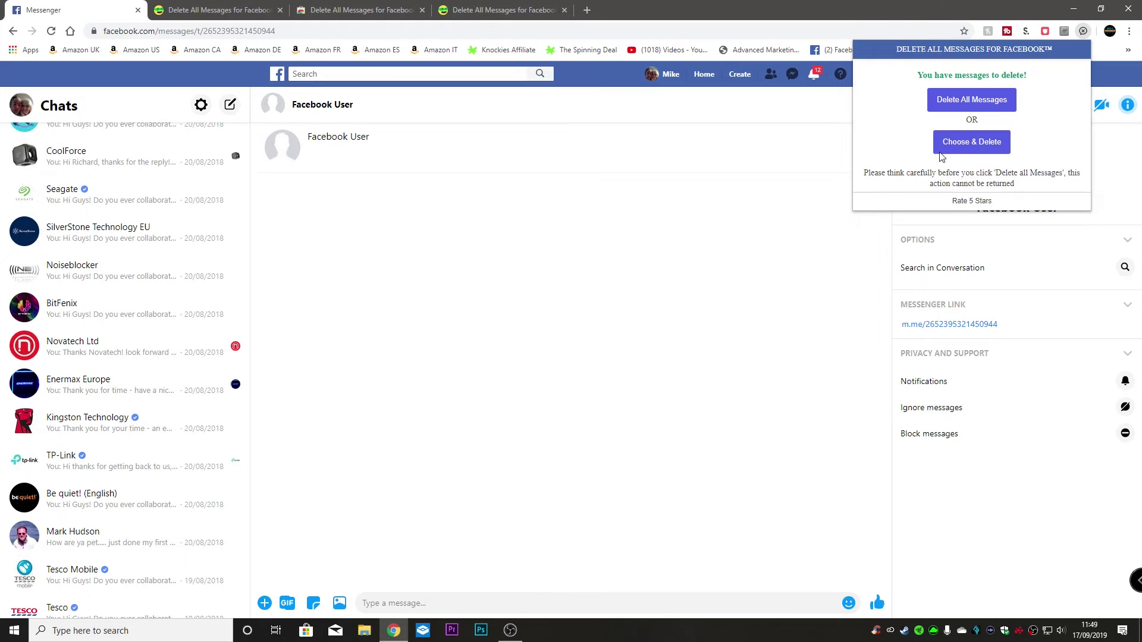
# Choose & Delete CoolForce, Seagate, Noiseblocker, Novatech, Enermax, Kingston, TP-Link, Be quiet! and Tesco Mobile.
pyautogui.click(971, 142)
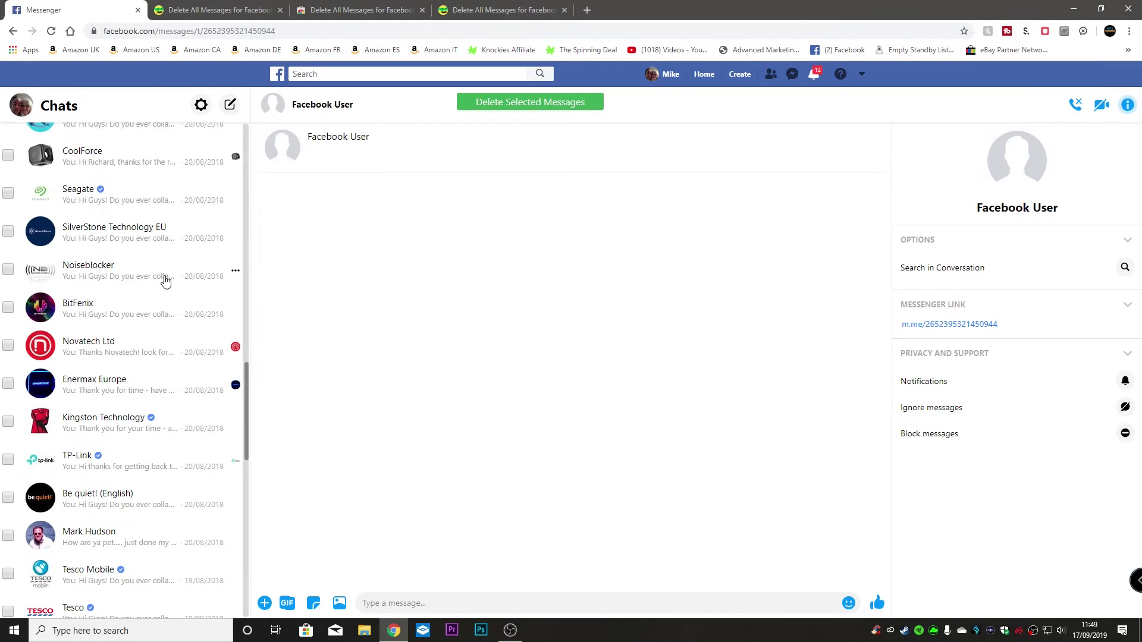
pyautogui.click(8, 155)
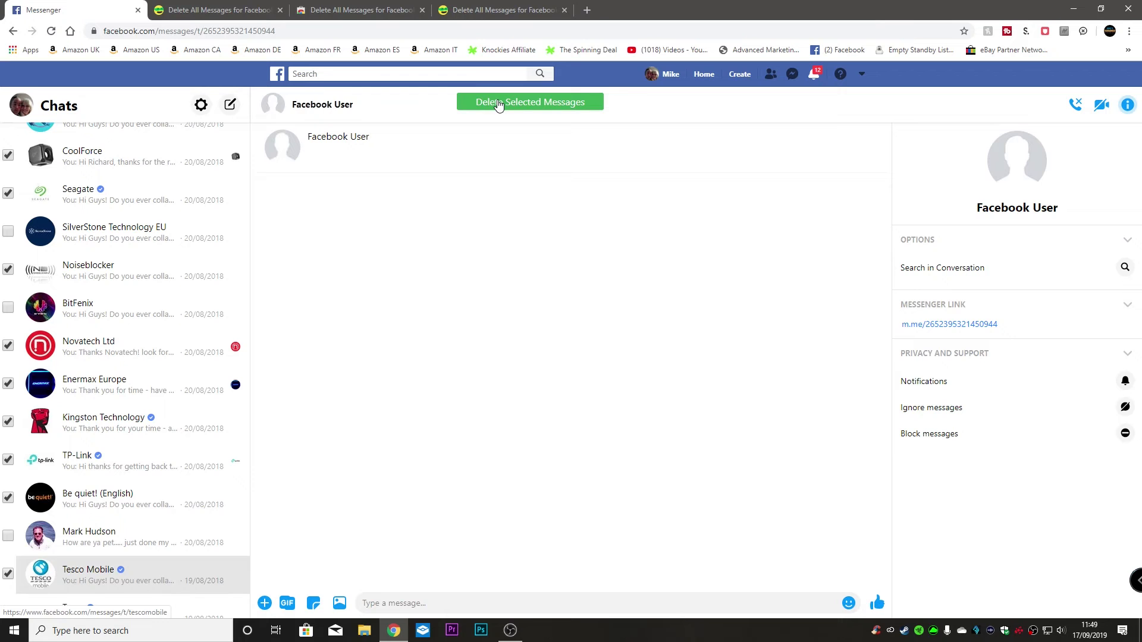
pyautogui.click(530, 101)
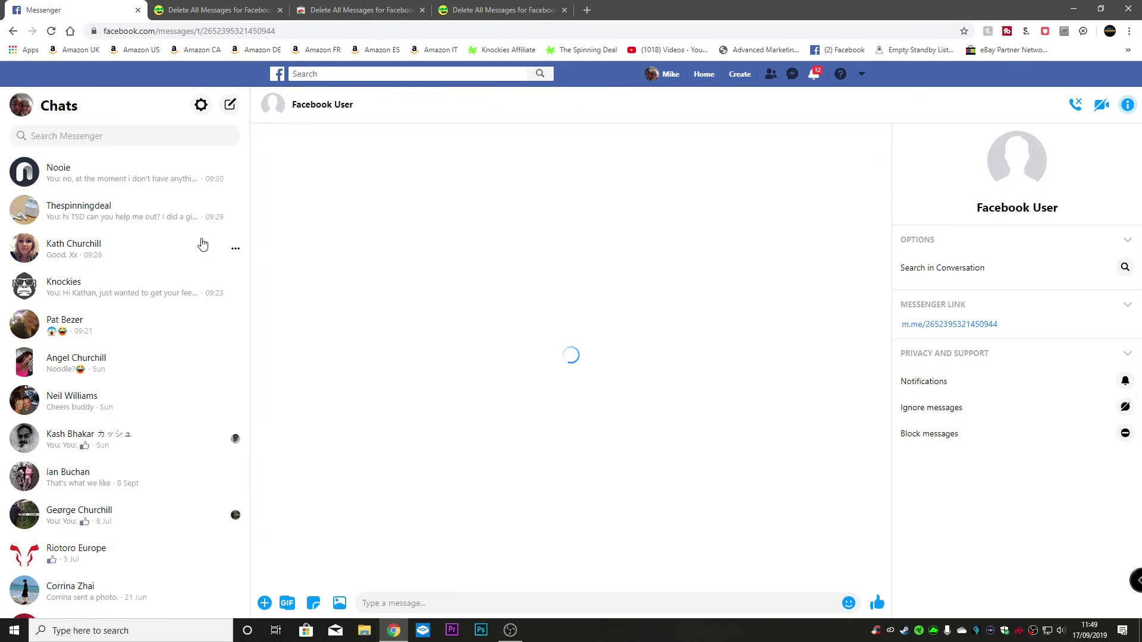
# Review the trimmed chat list and reopen the extension's delete panel.
pyautogui.scroll(-3)
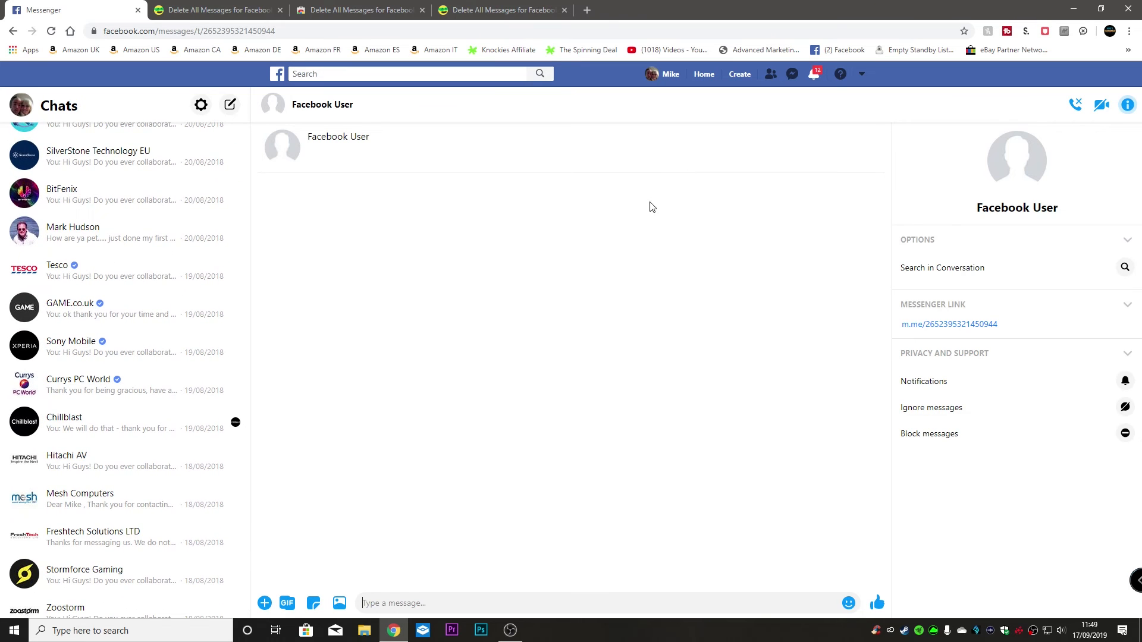
pyautogui.click(1083, 31)
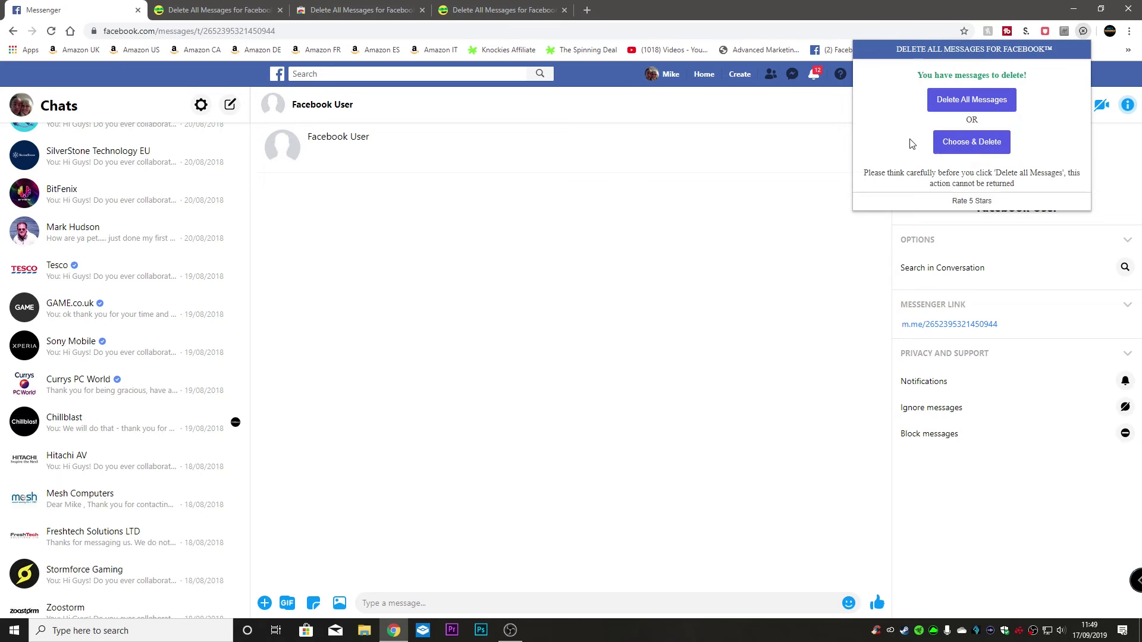
pyautogui.moveTo(971, 108)
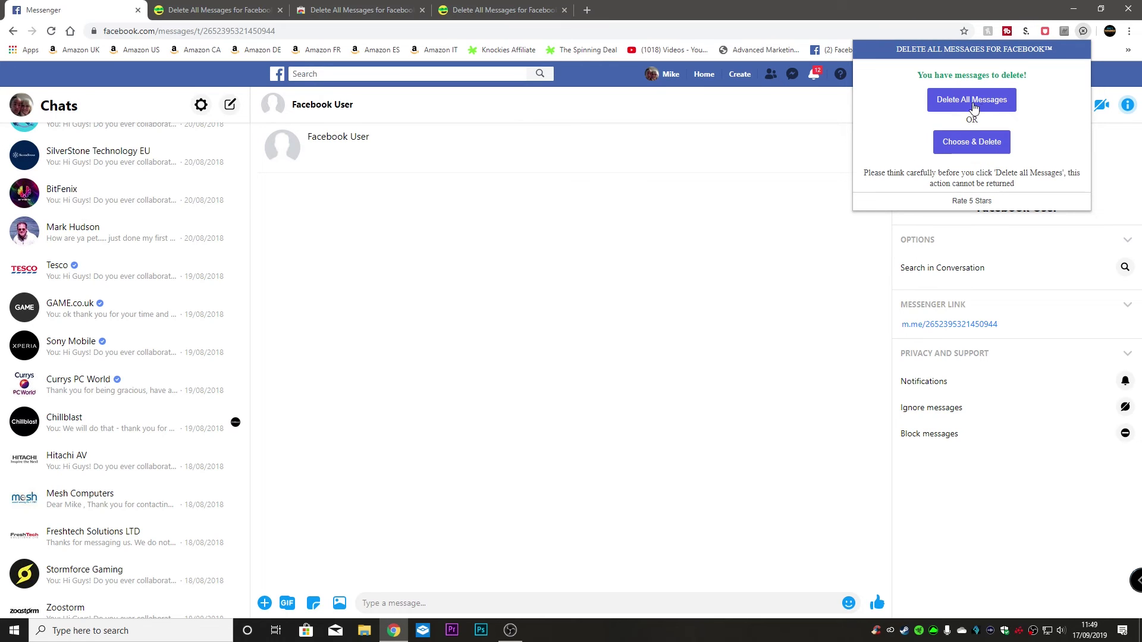
pyautogui.moveTo(976, 185)
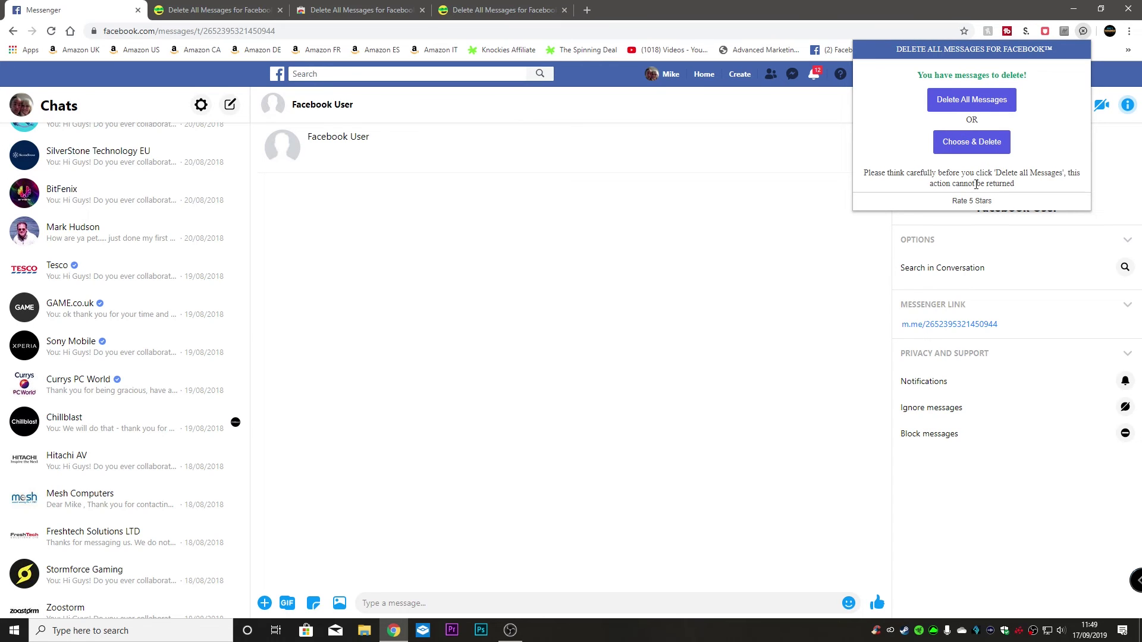